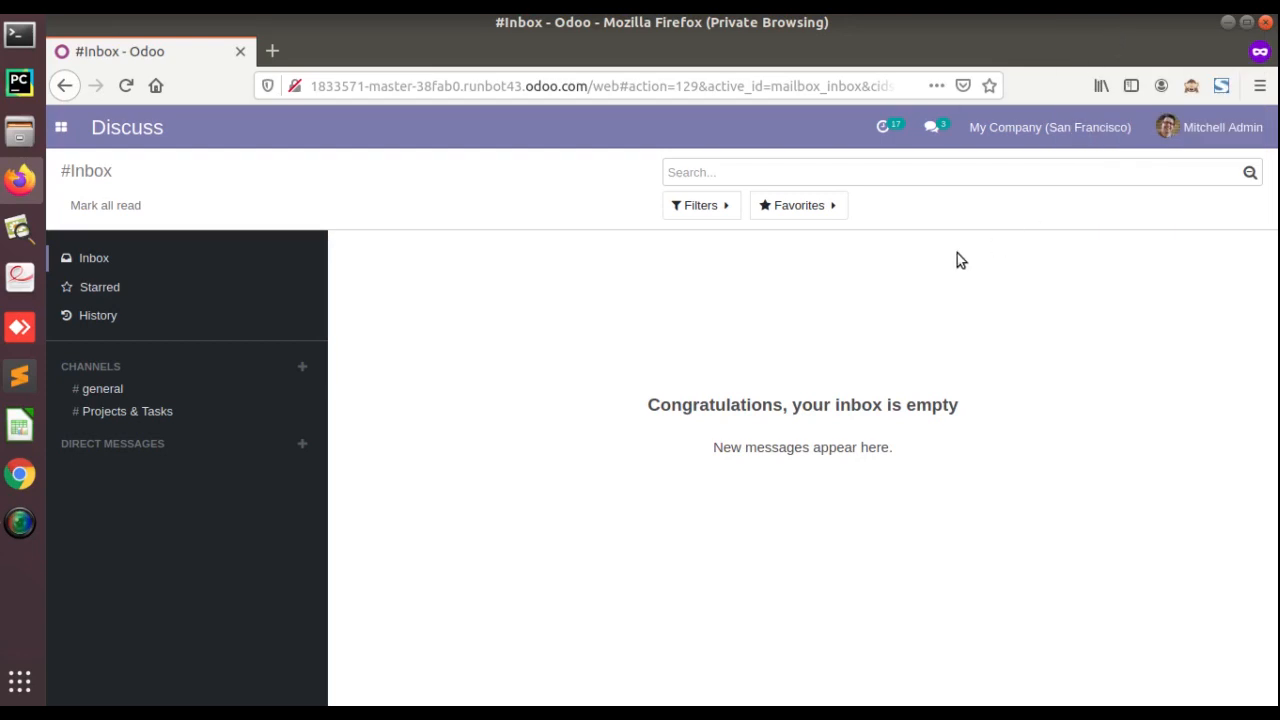
pyautogui.moveTo(548, 330)
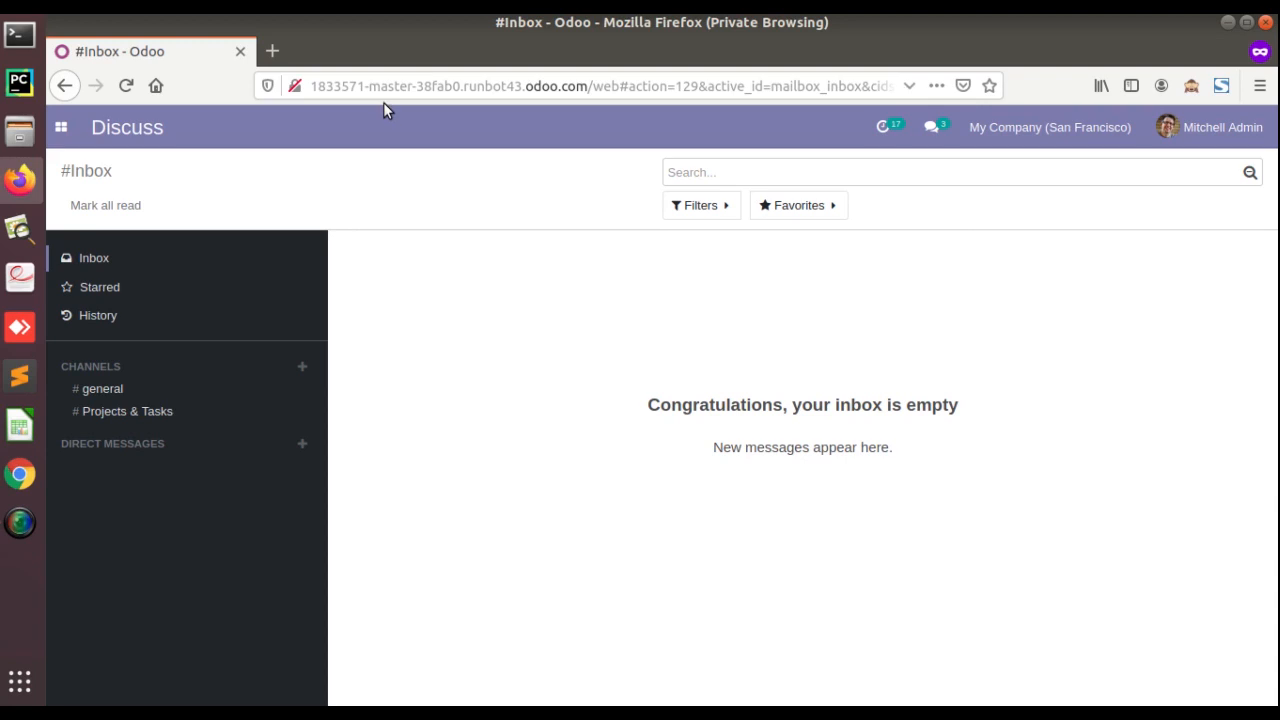
# Step: Open the Sales app from the apps menu and bring up its Settings page
pyautogui.click(60, 127)
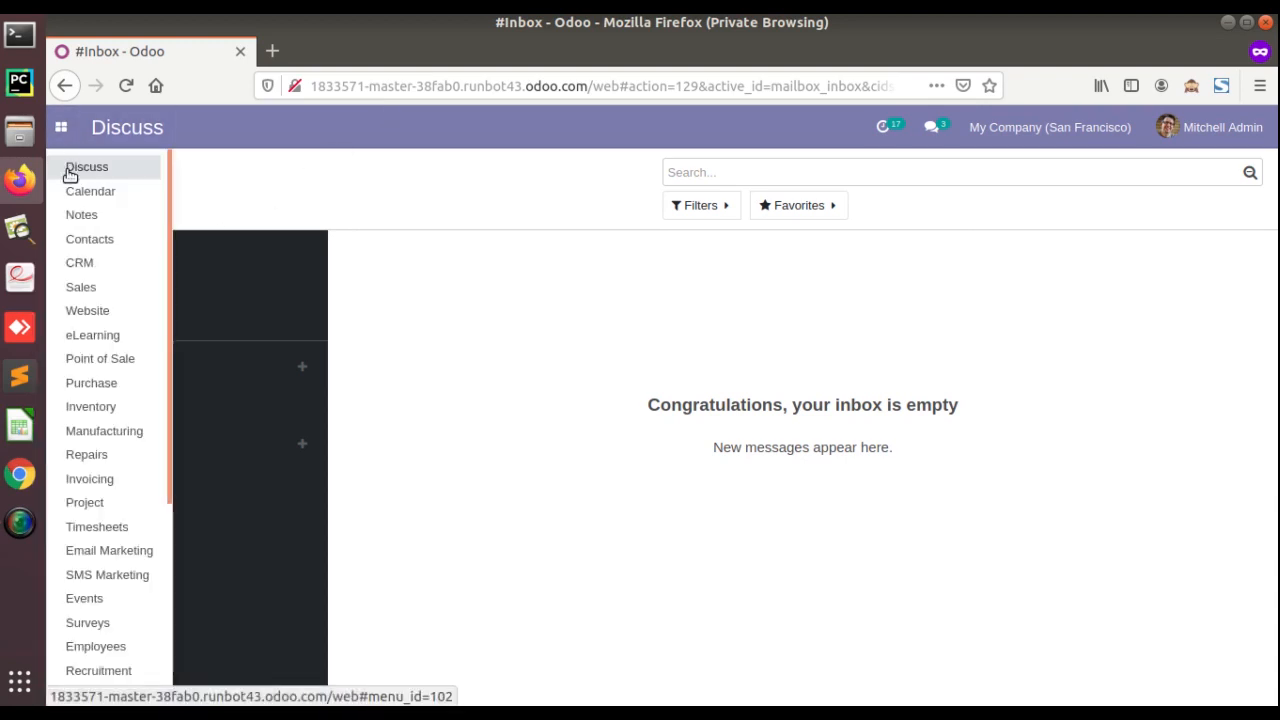
pyautogui.scroll(-3)
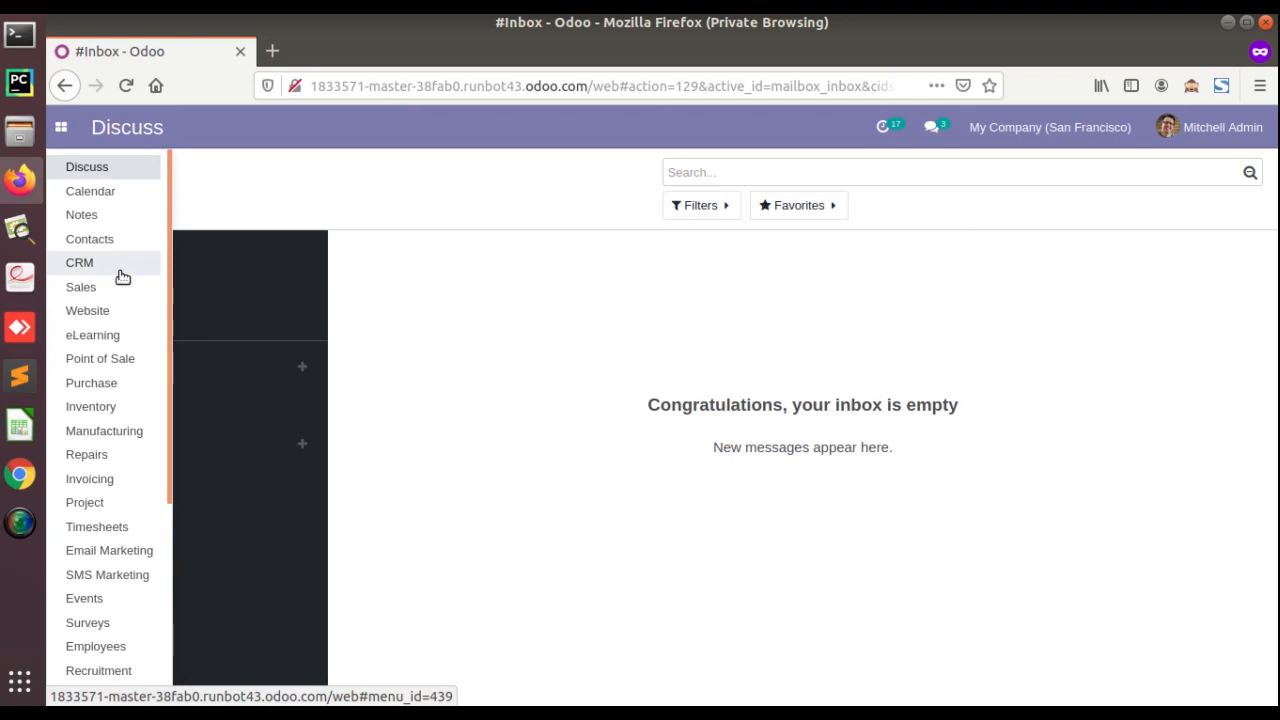
pyautogui.click(87, 167)
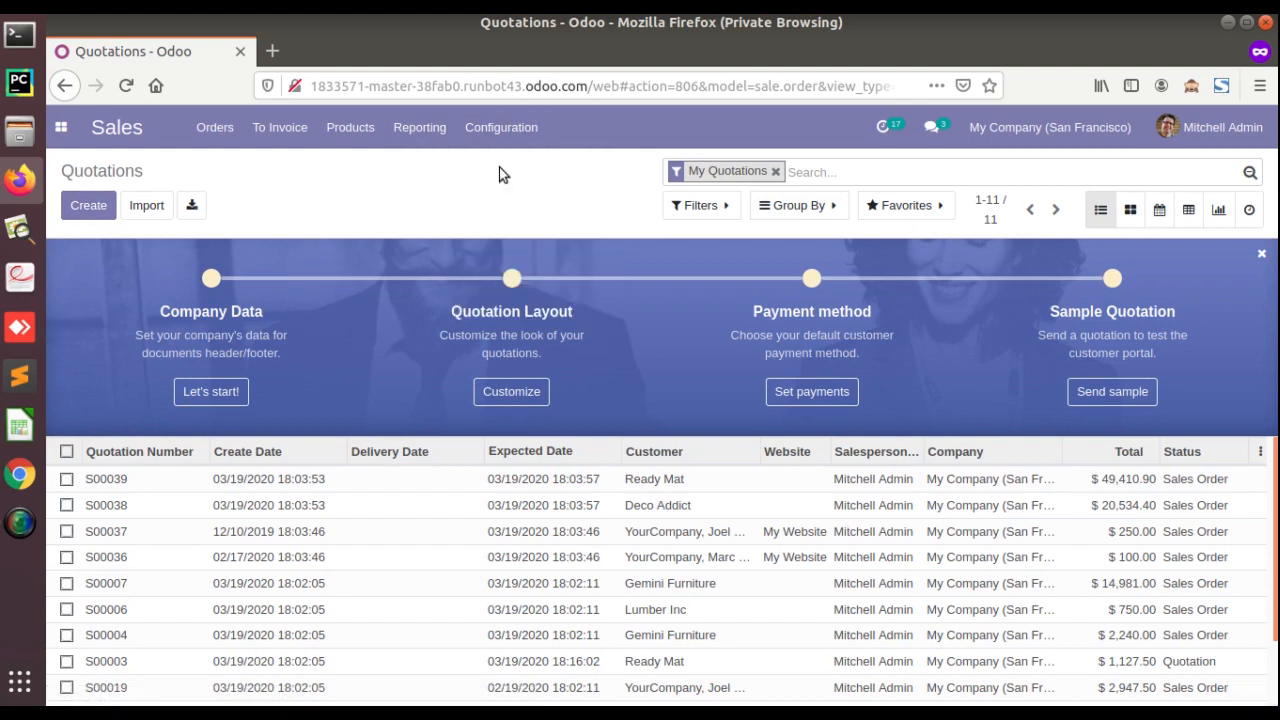
pyautogui.click(501, 127)
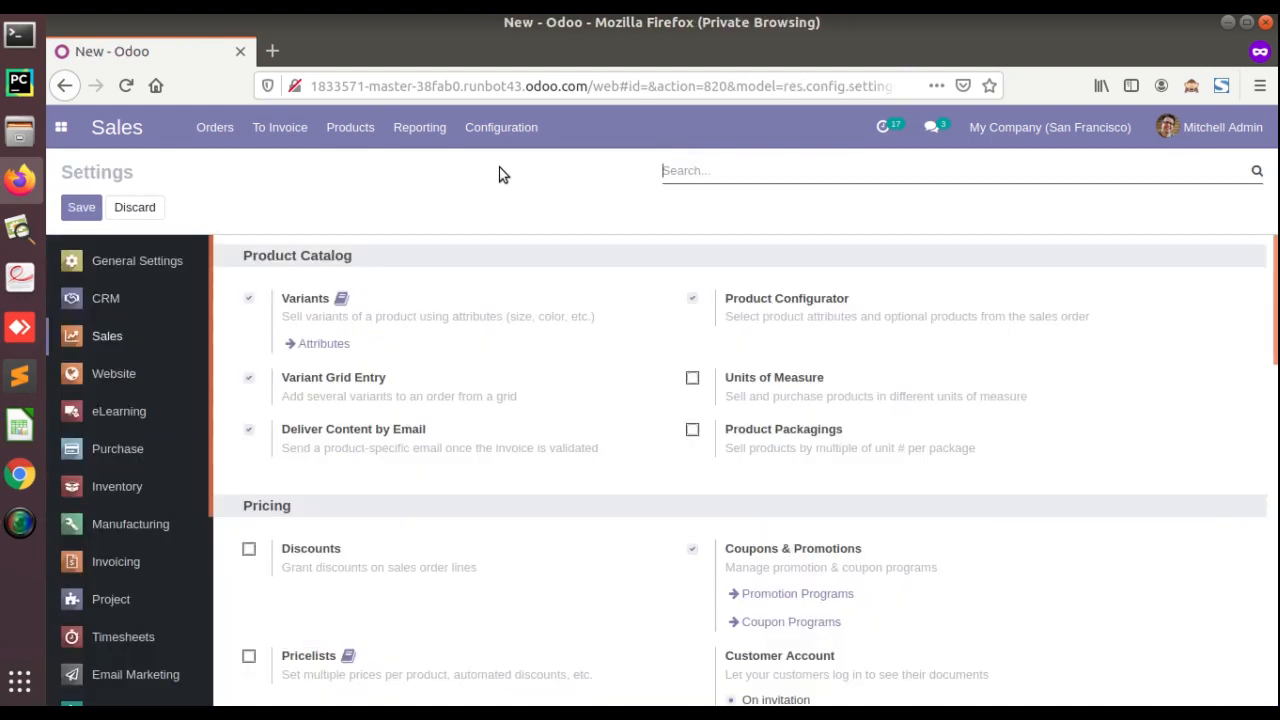
pyautogui.moveTo(302, 367)
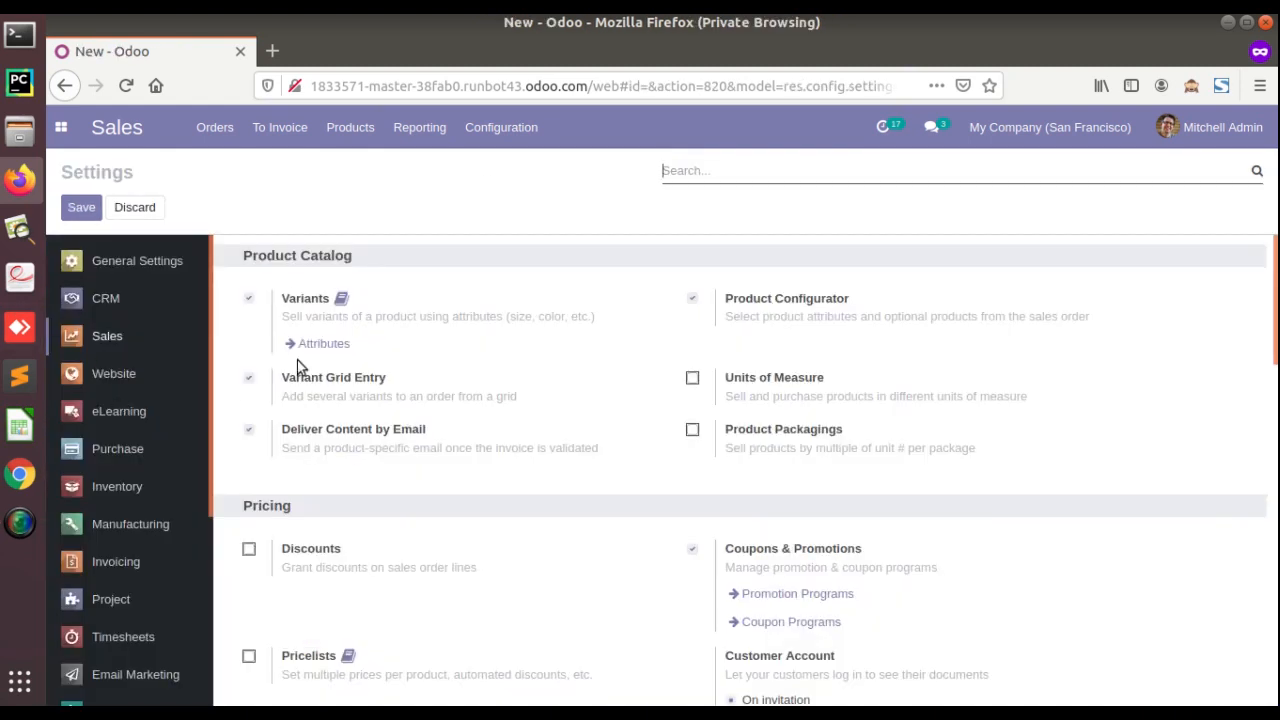
pyautogui.moveTo(341, 298)
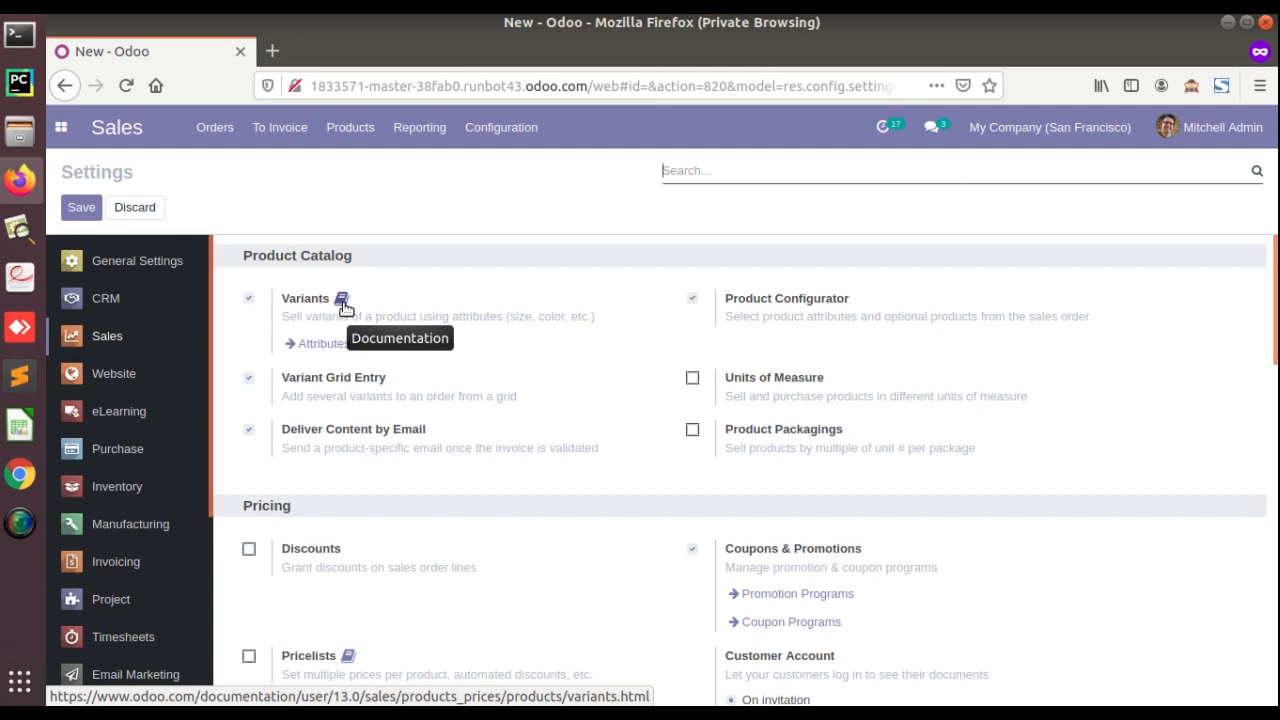
# Step: Scroll the Sales settings through Pricing and Quotations & Orders, then back to Product Catalog
pyautogui.scroll(-3)
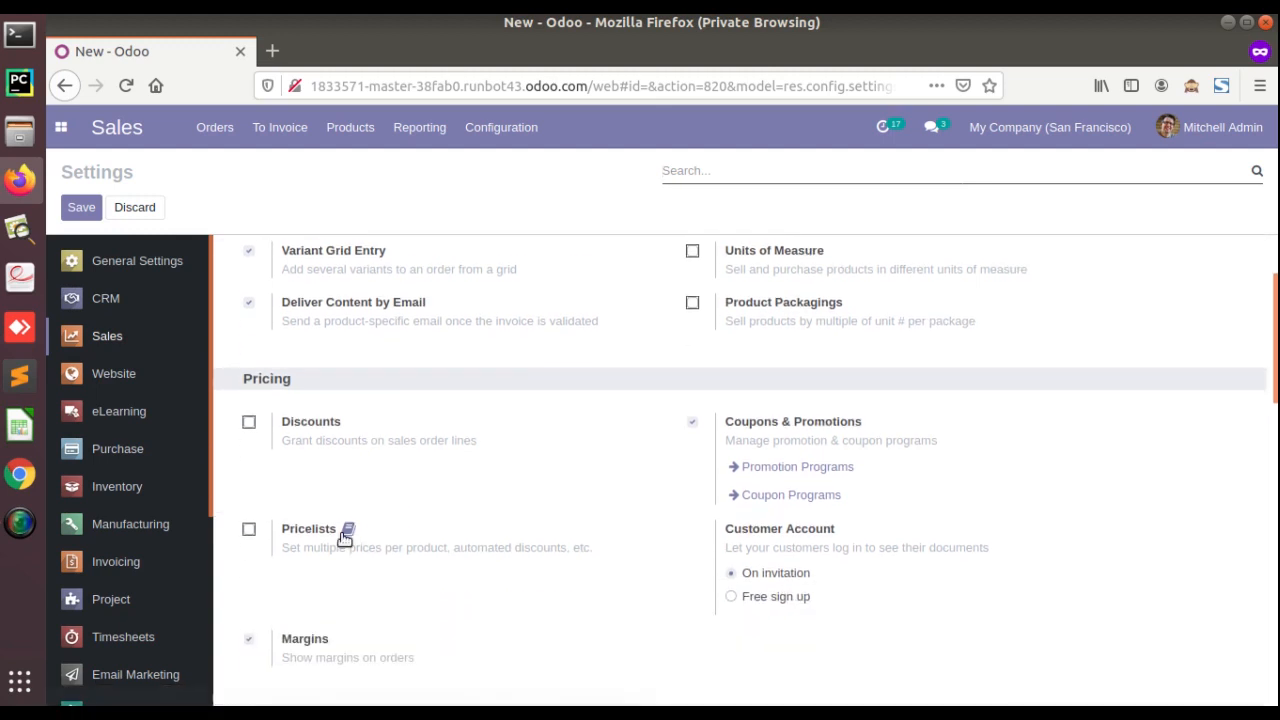
pyautogui.scroll(-3)
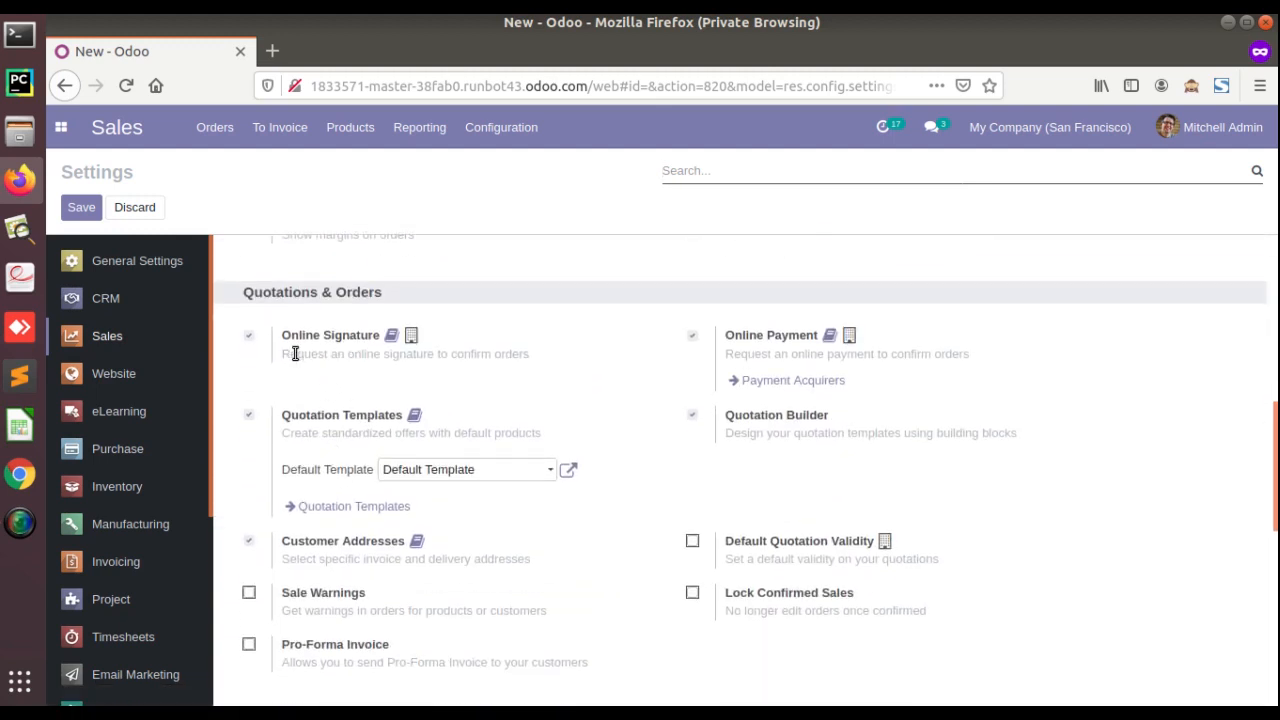
pyautogui.moveTo(390, 335)
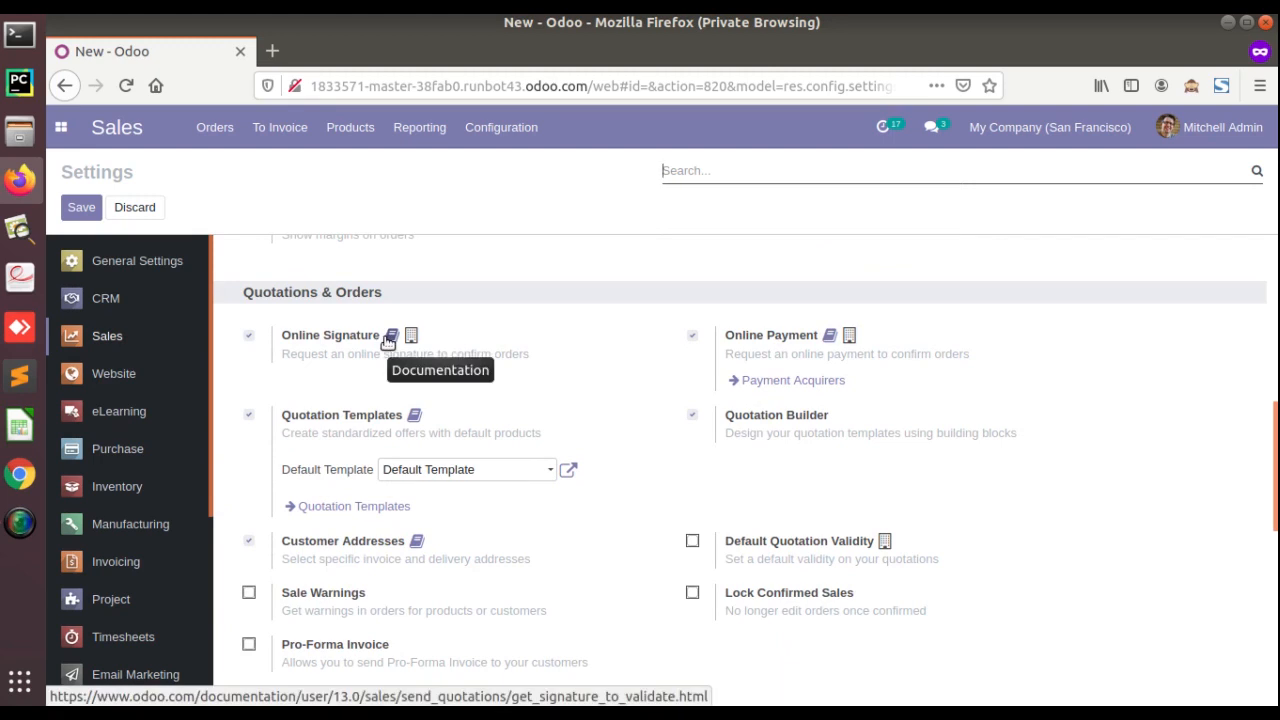
pyautogui.scroll(3)
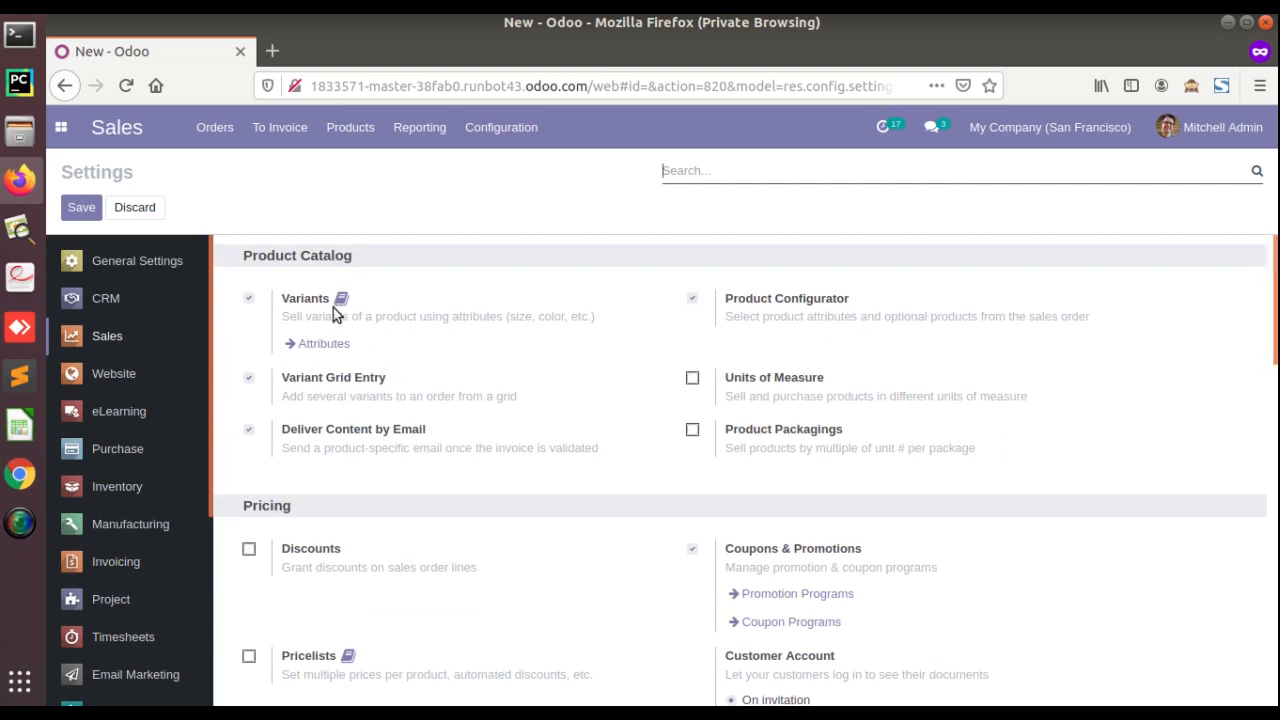
pyautogui.moveTo(340, 298)
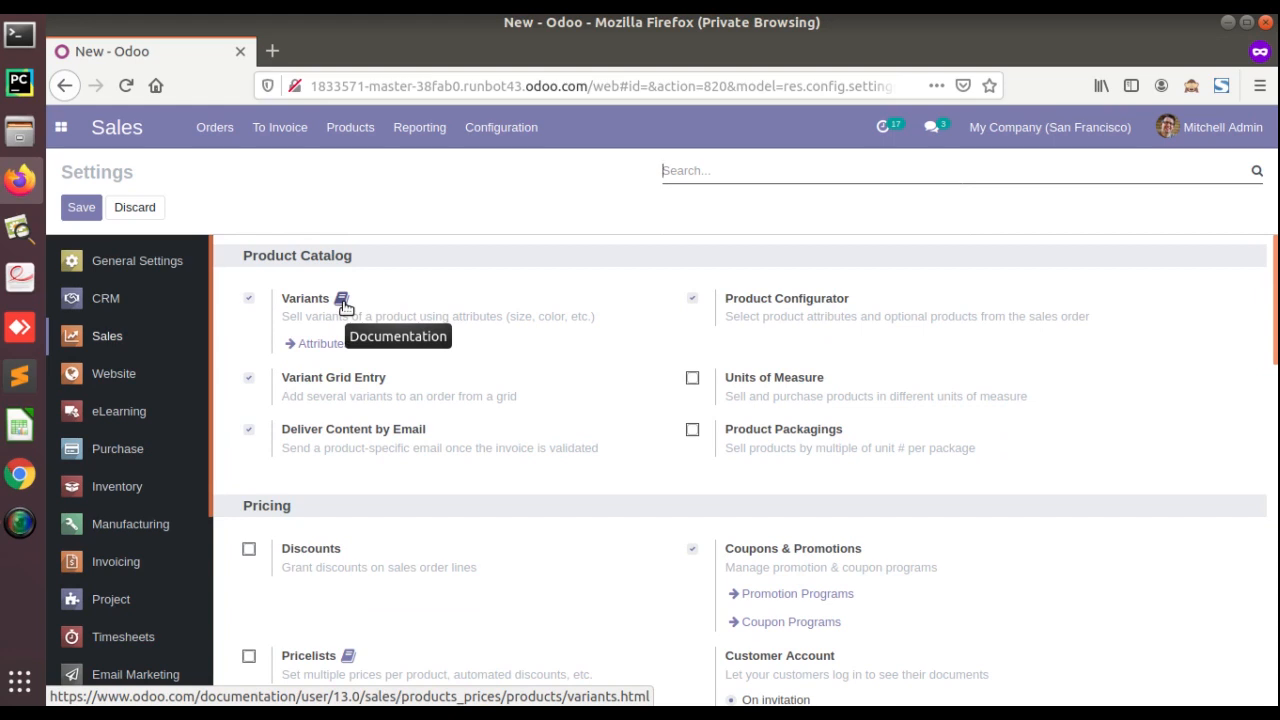
pyautogui.moveTo(280, 305)
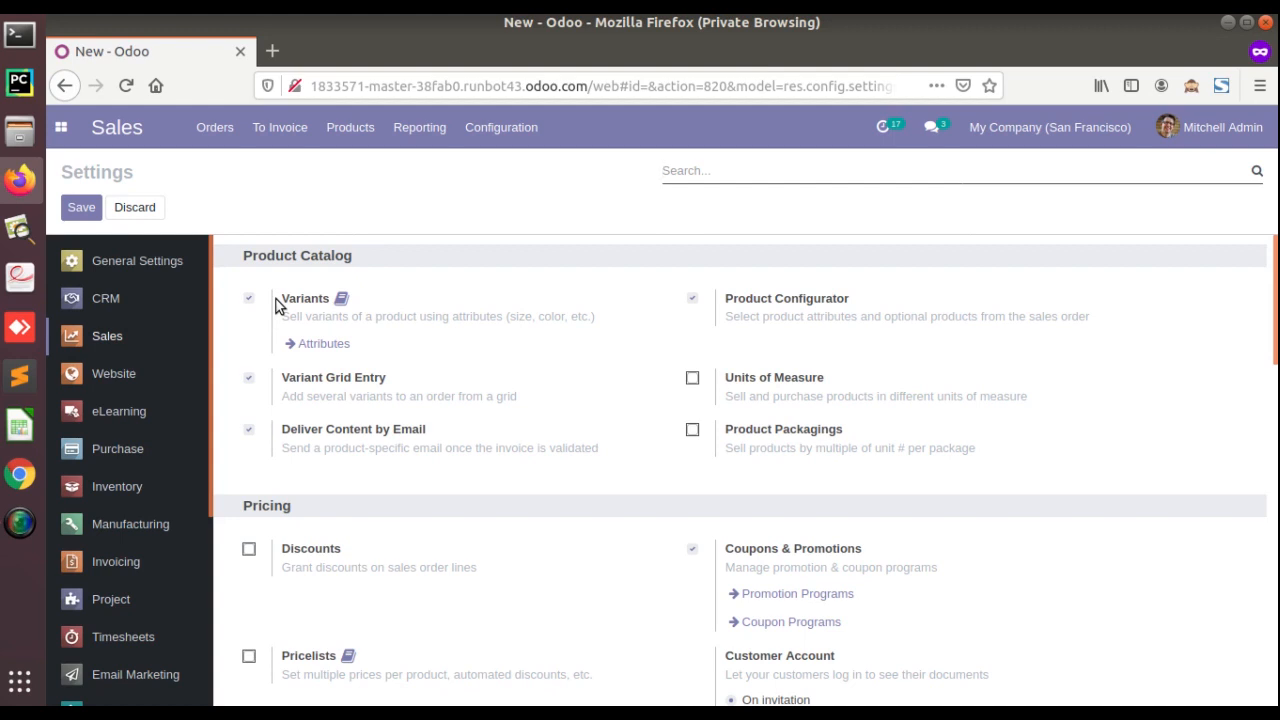
pyautogui.moveTo(343, 300)
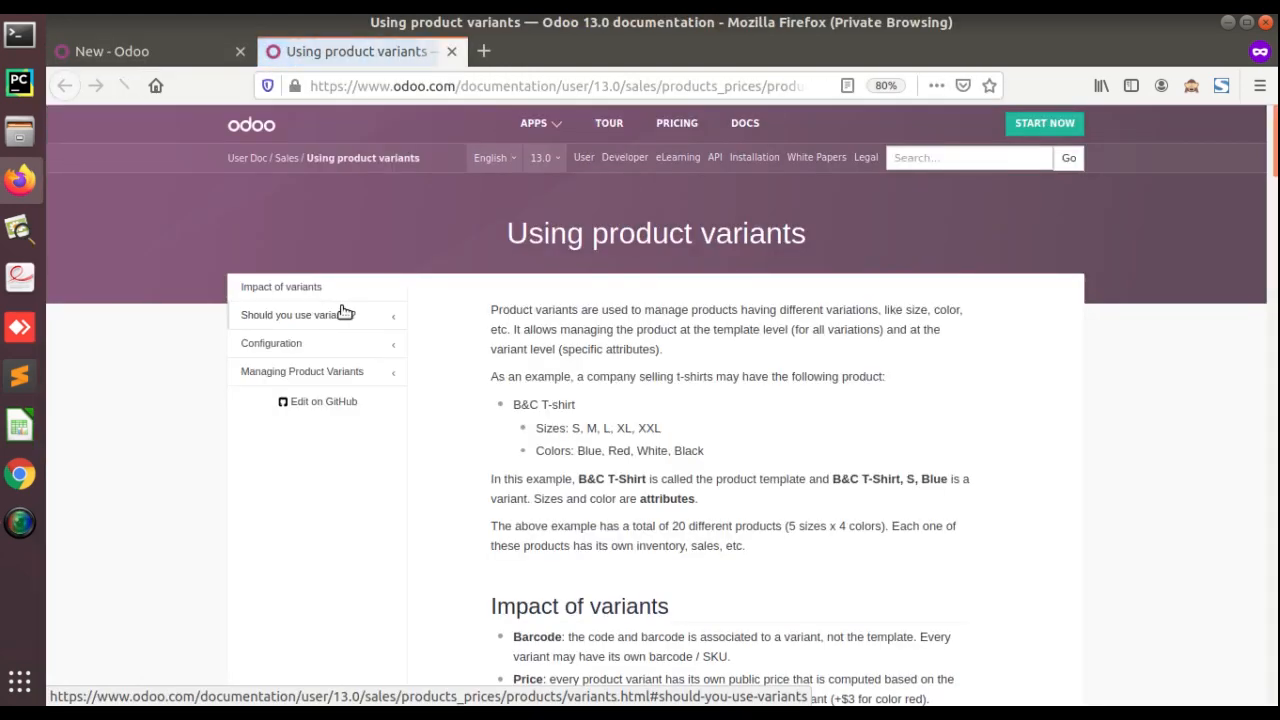
# Step: Read the Using product variants guide through configuration and pricing, then return to the Odoo tab
pyautogui.scroll(-3)
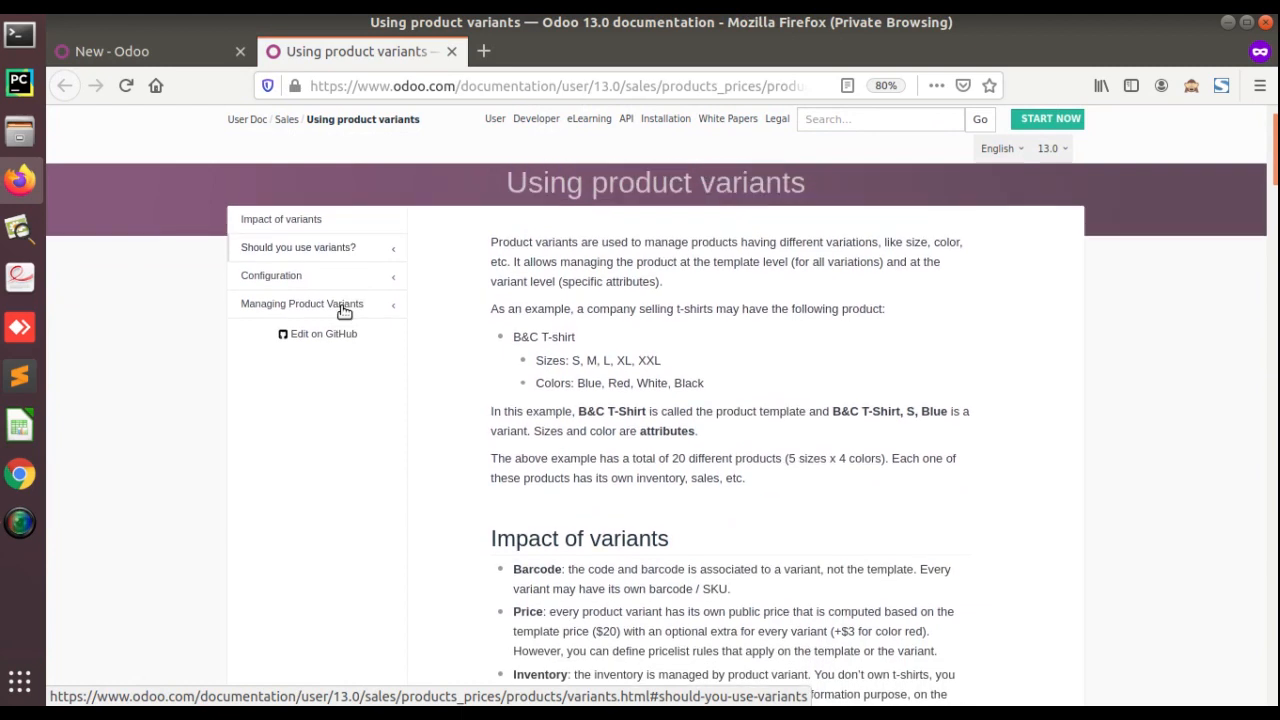
pyautogui.scroll(3)
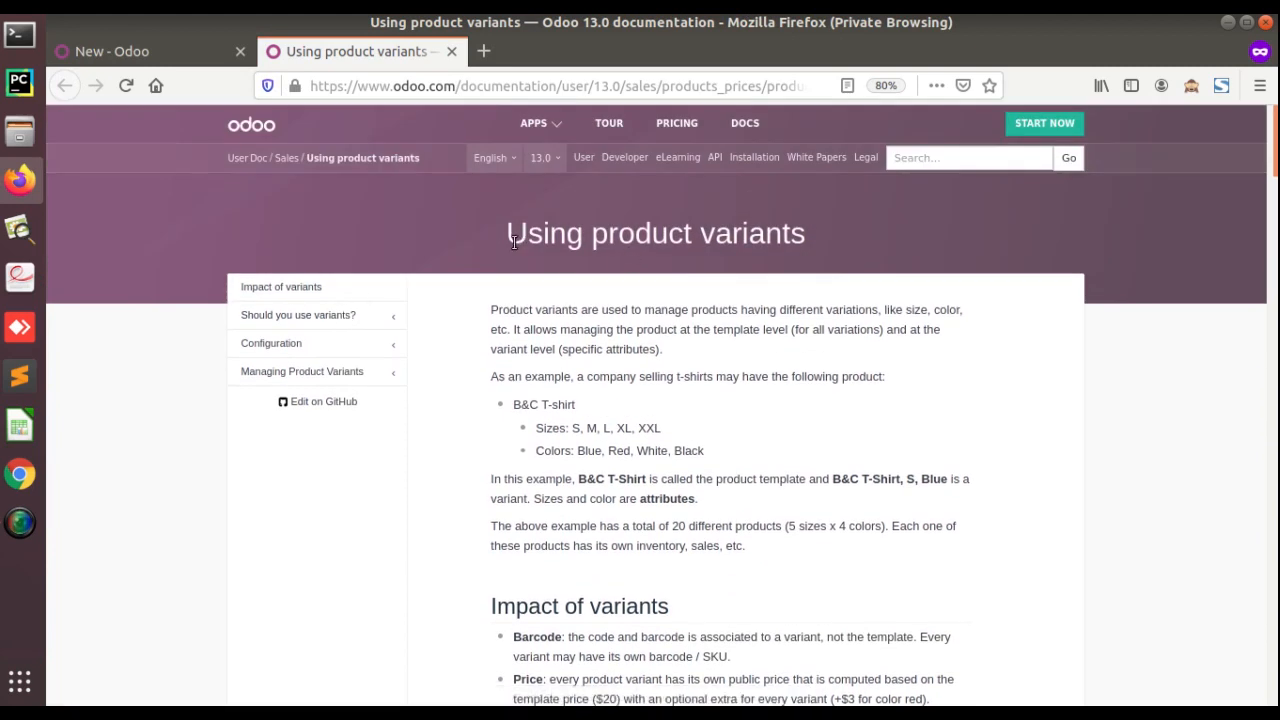
pyautogui.scroll(-3)
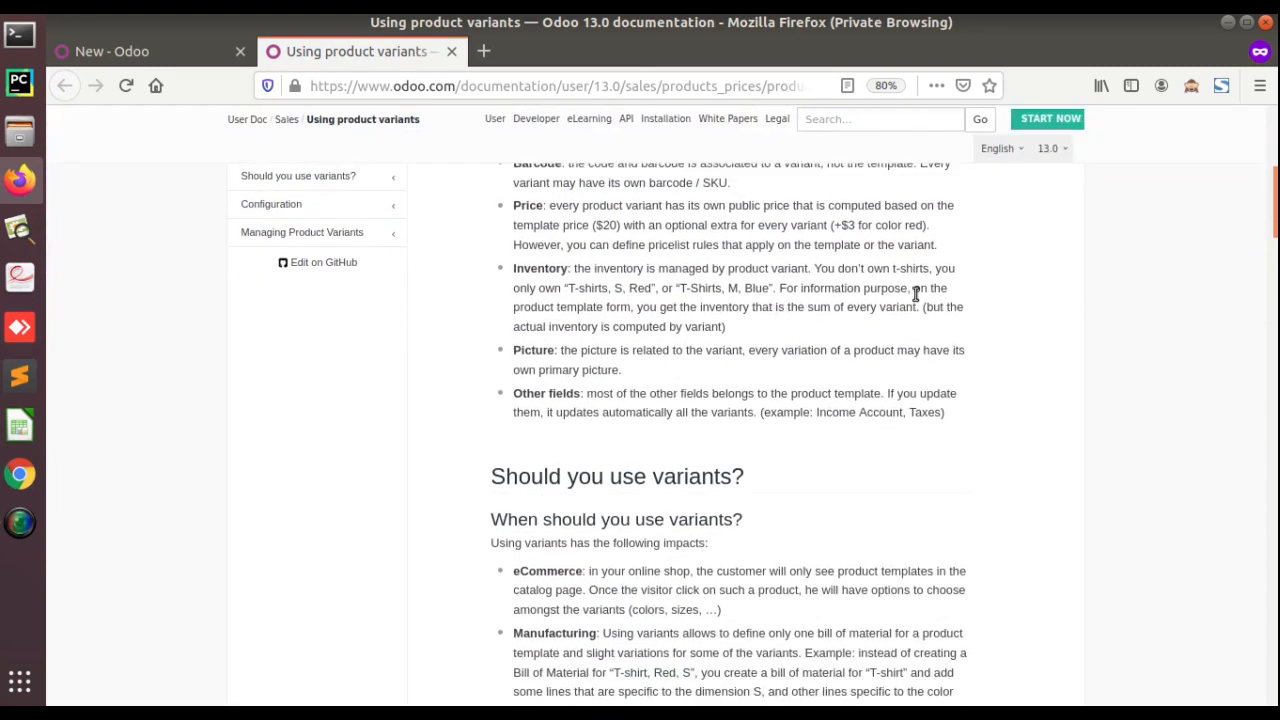
pyautogui.scroll(-3)
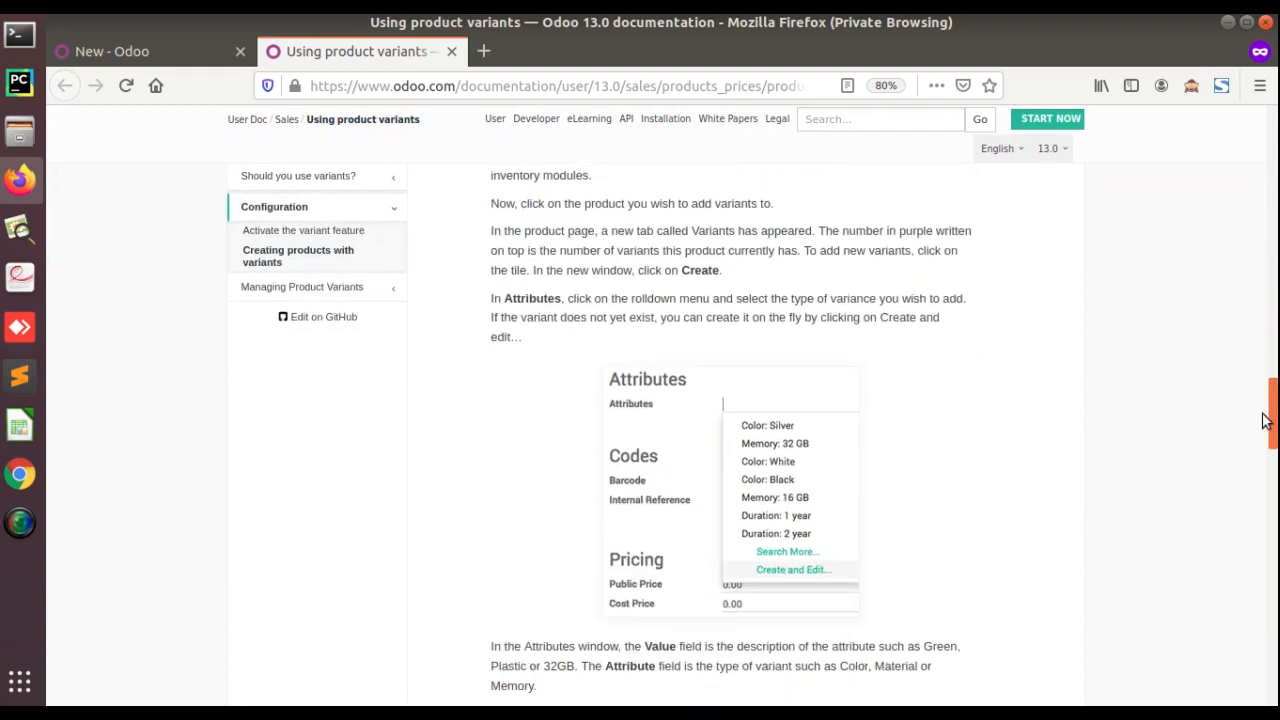
pyautogui.scroll(-3)
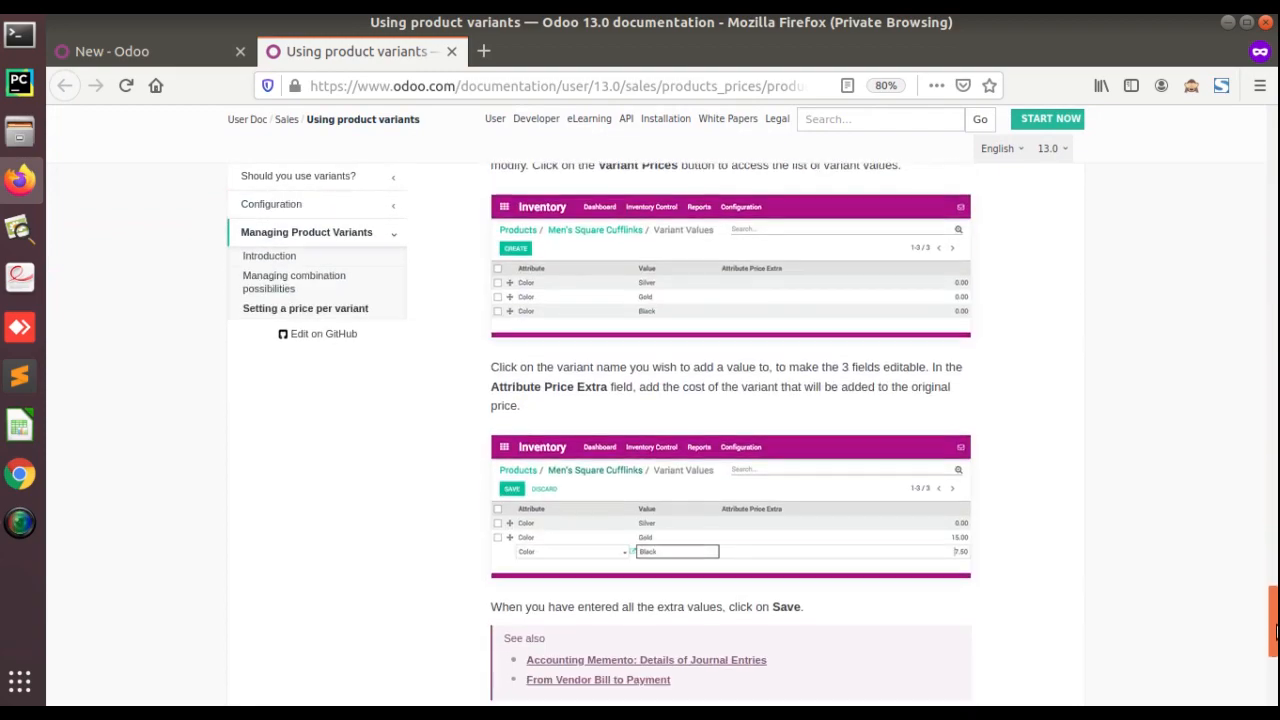
pyautogui.scroll(3)
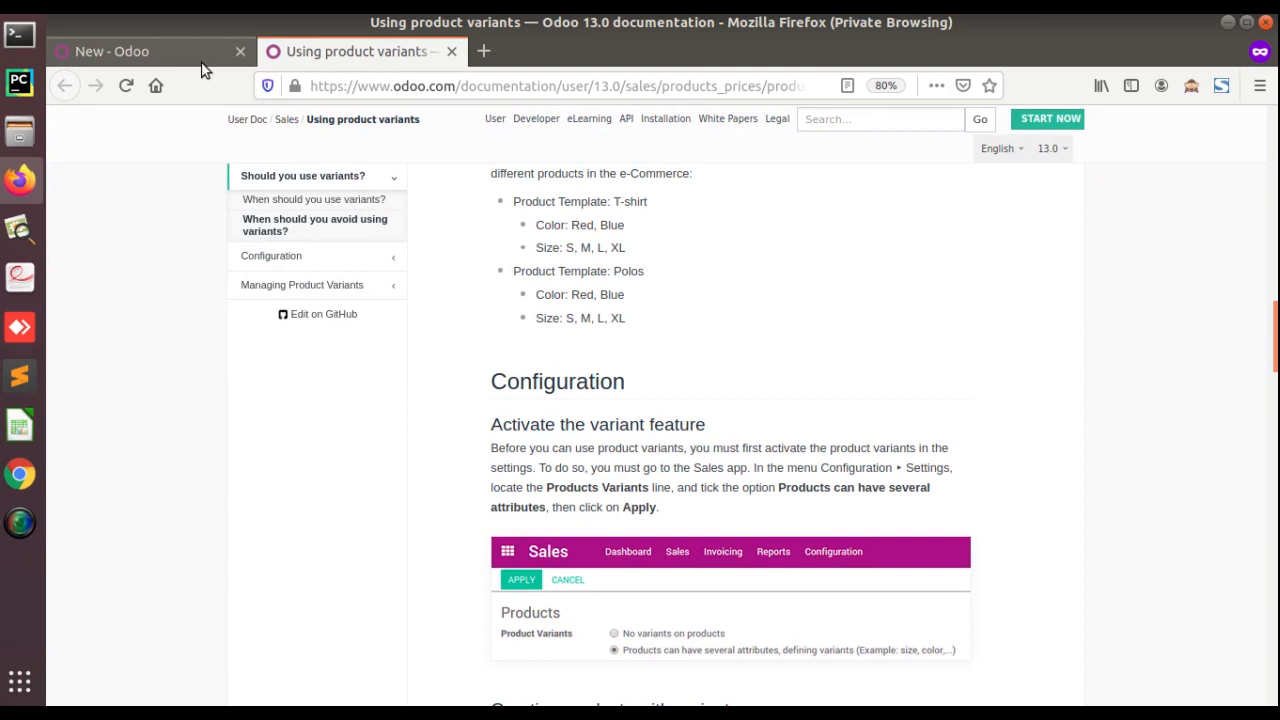
pyautogui.click(150, 51)
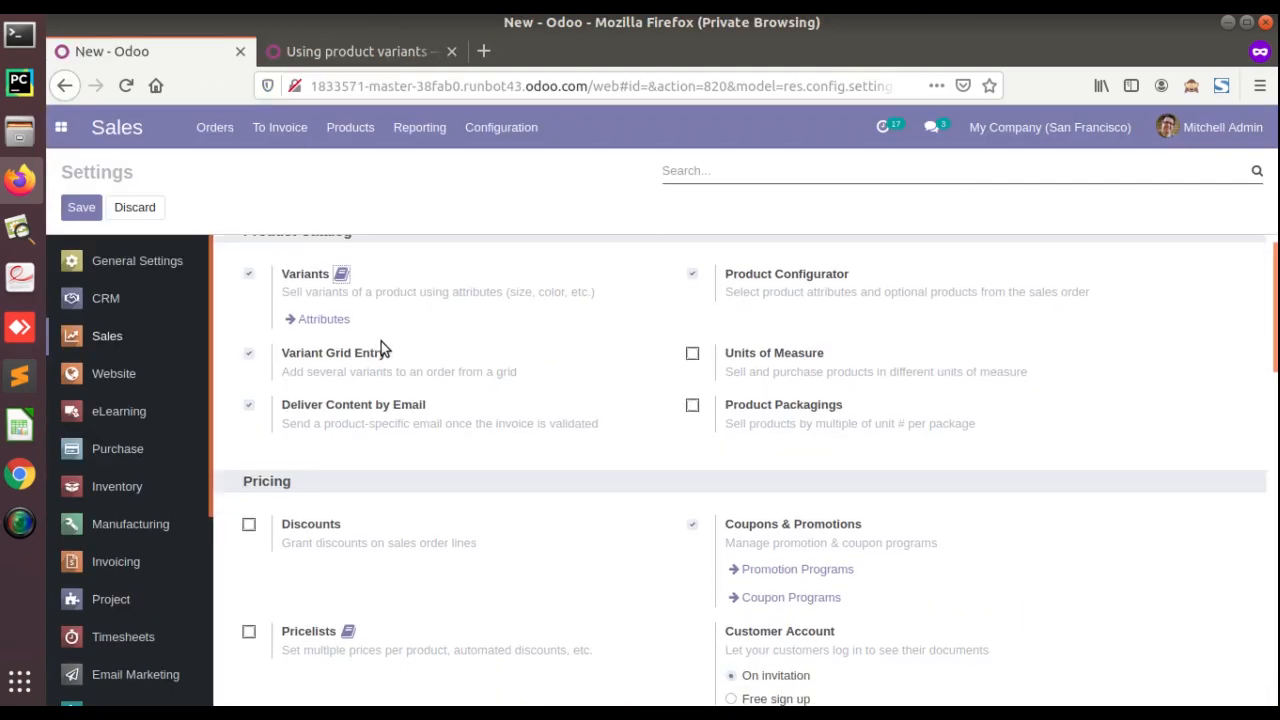
# Step: Open the Pricelists documentation in a new tab, then review the Quotations & Orders settings
pyautogui.scroll(-3)
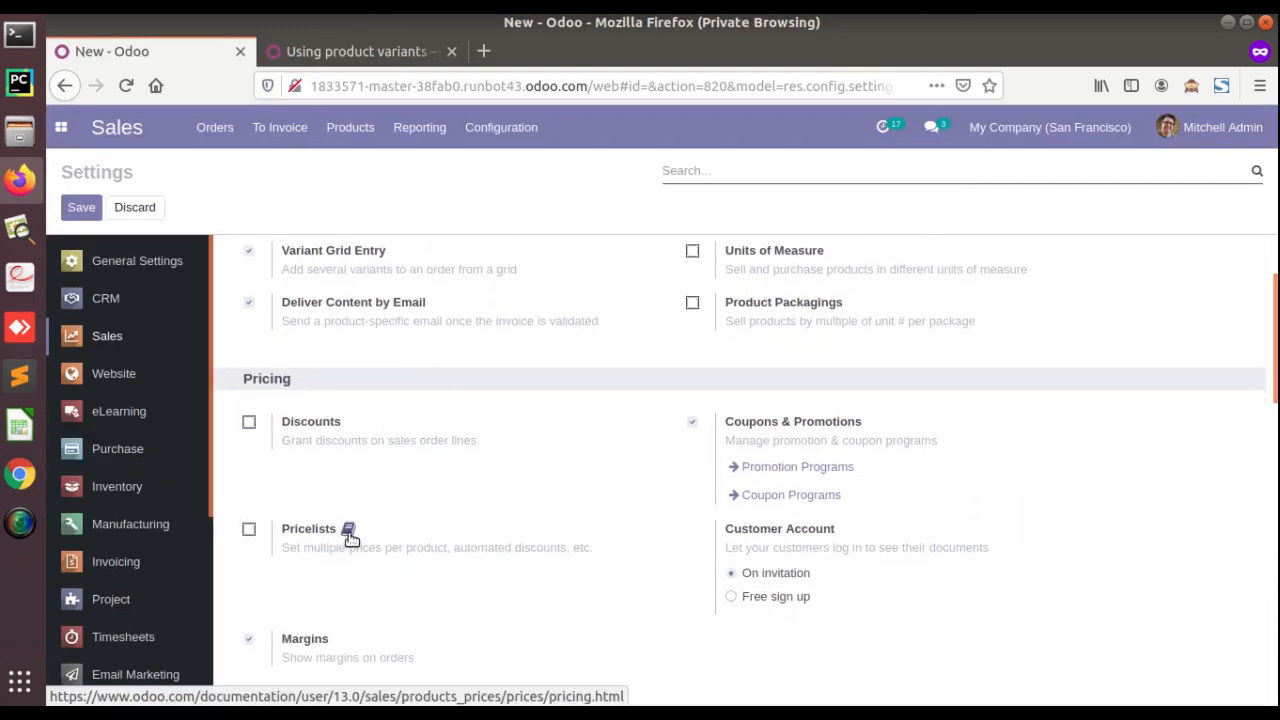
pyautogui.click(350, 535)
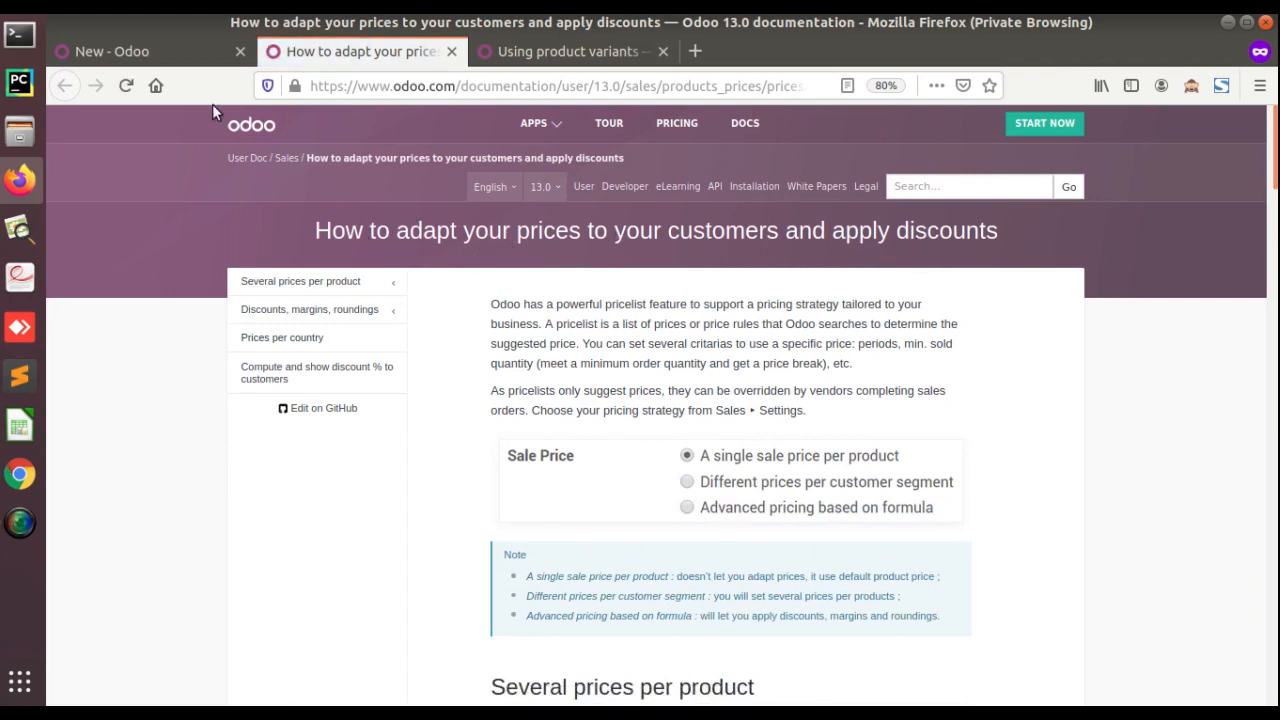
pyautogui.click(112, 51)
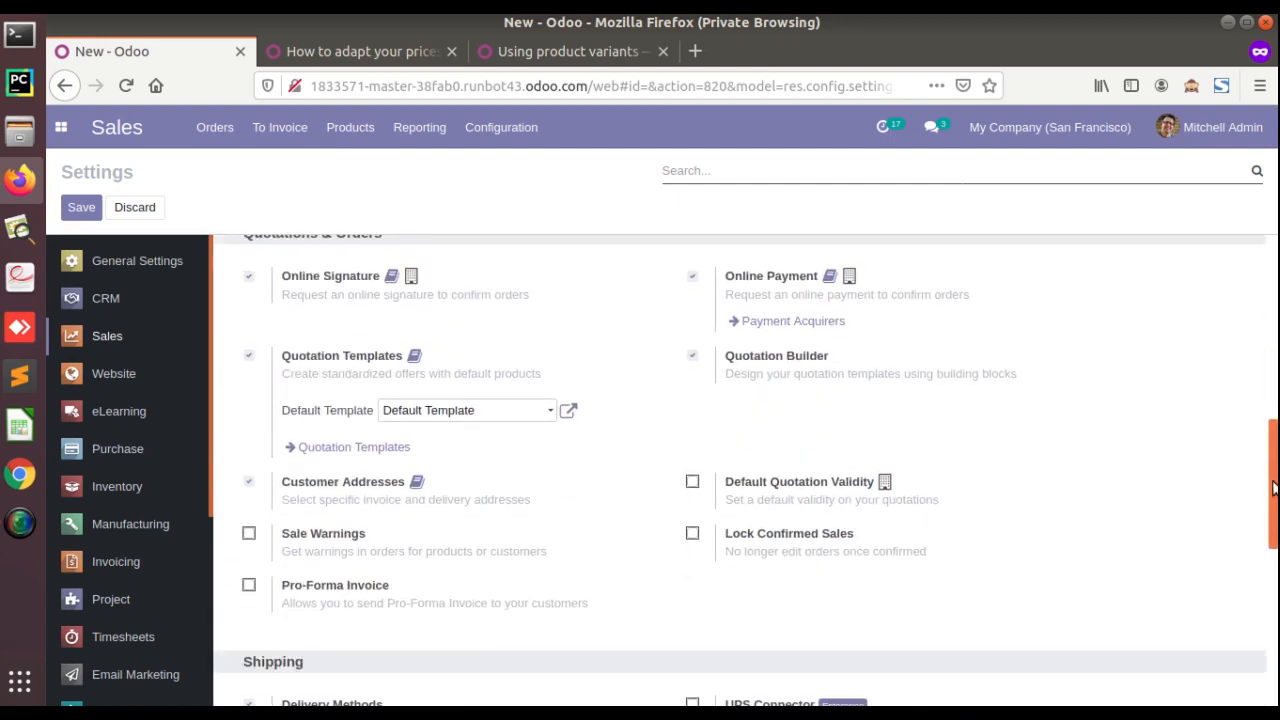
pyautogui.scroll(-3)
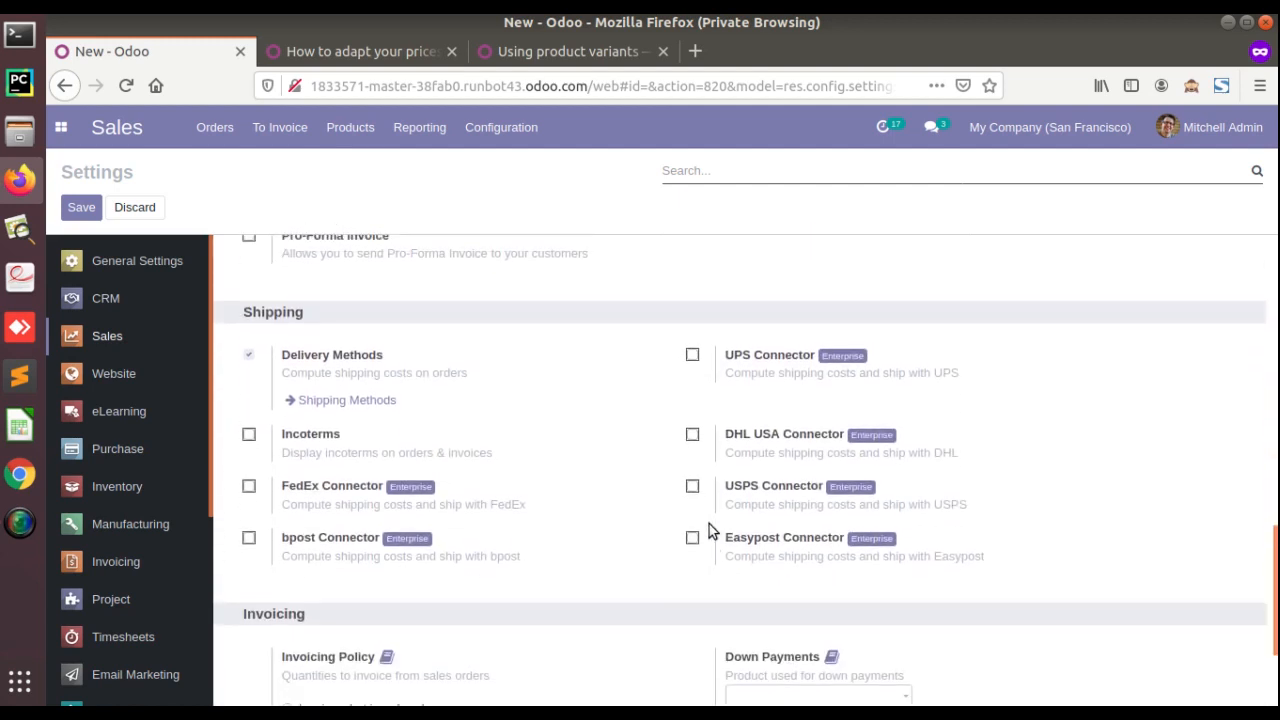
pyautogui.scroll(3)
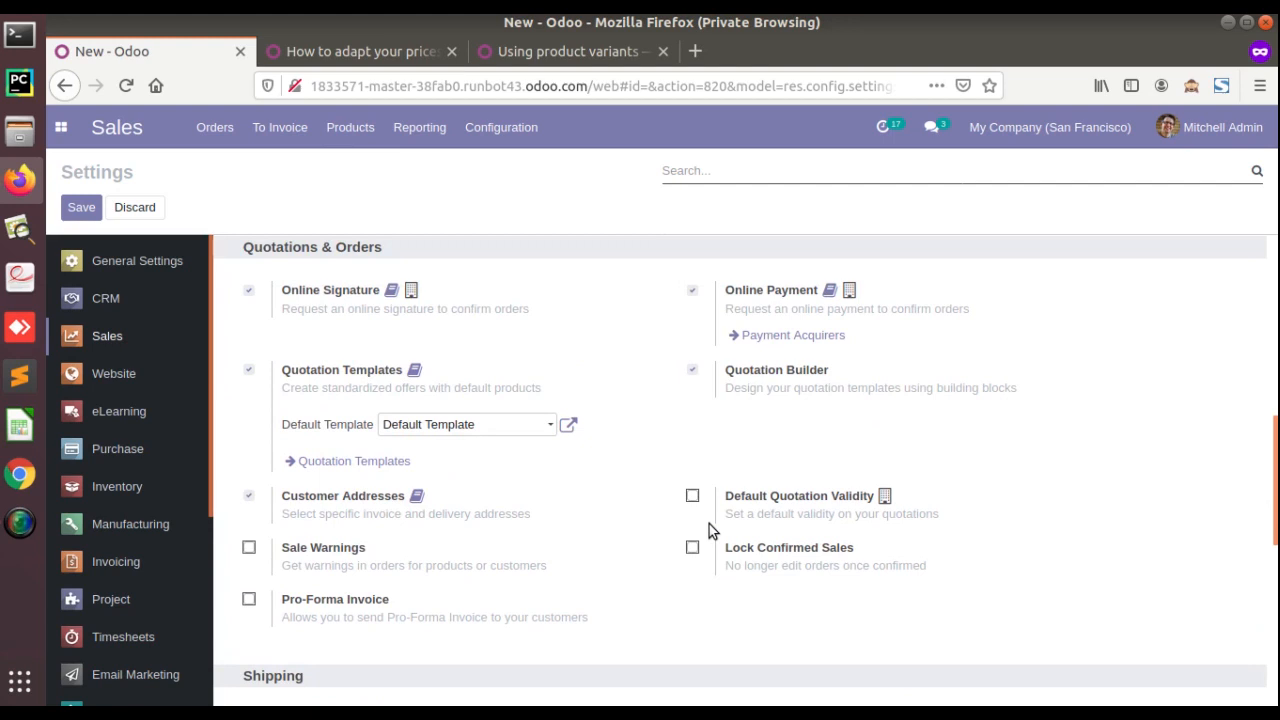
pyautogui.moveTo(122, 388)
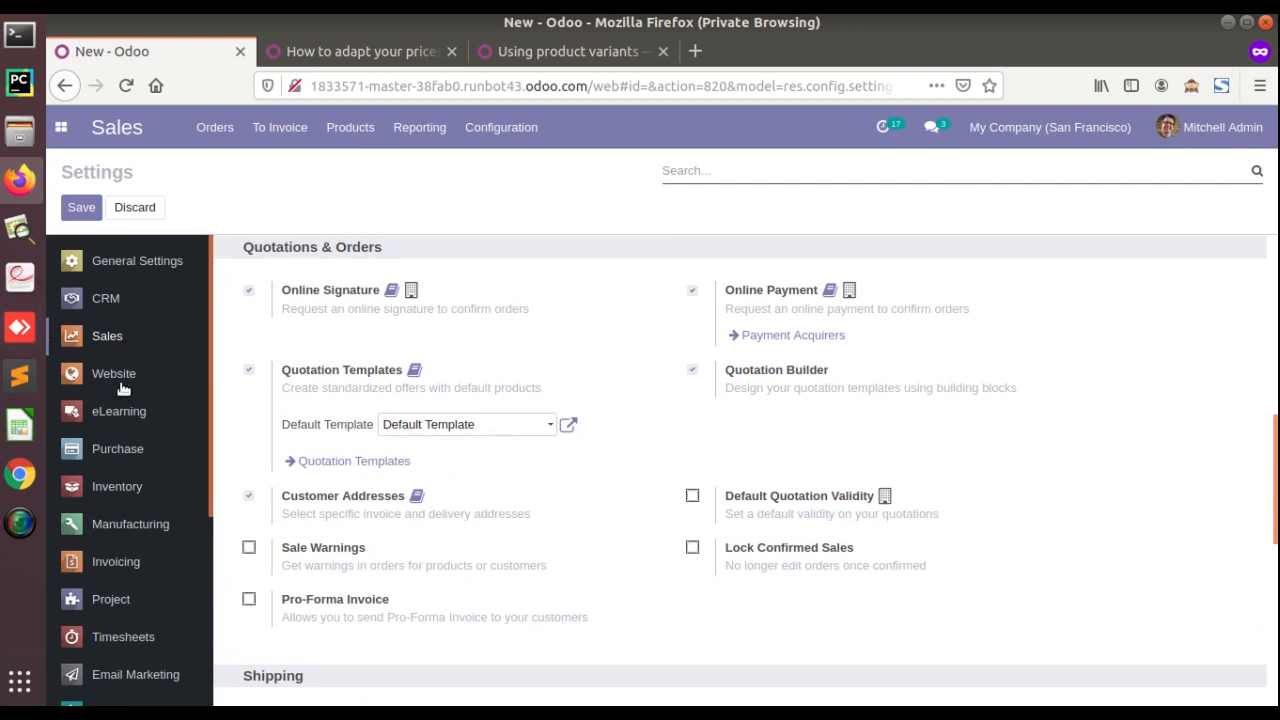
# Step: Browse the Website settings through products, pricing, invoicing and order follow-up
pyautogui.click(113, 373)
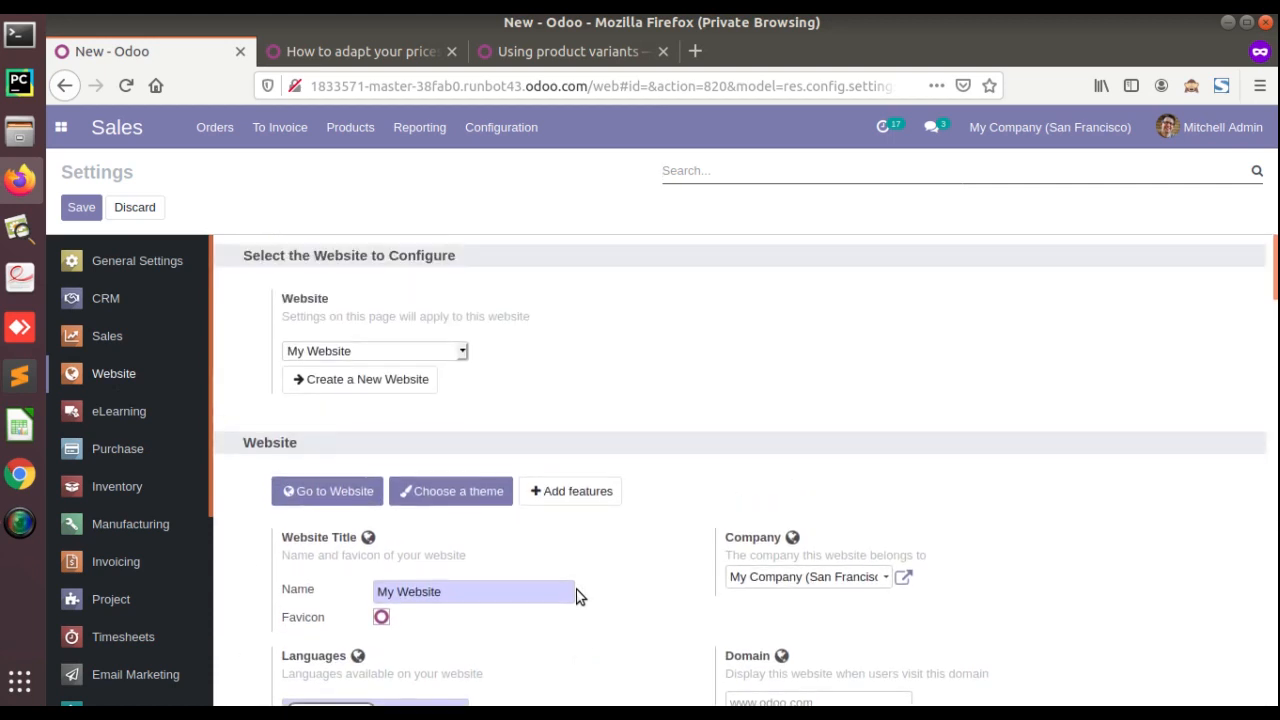
pyautogui.scroll(-3)
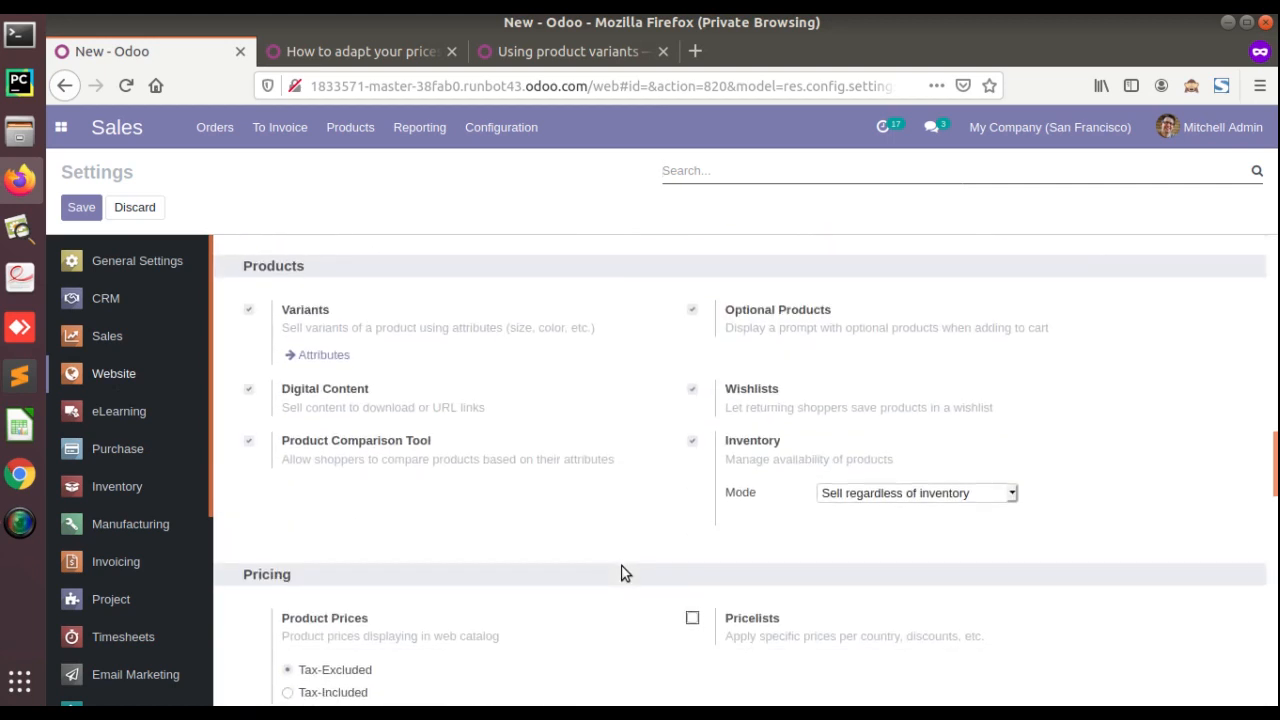
pyautogui.scroll(-3)
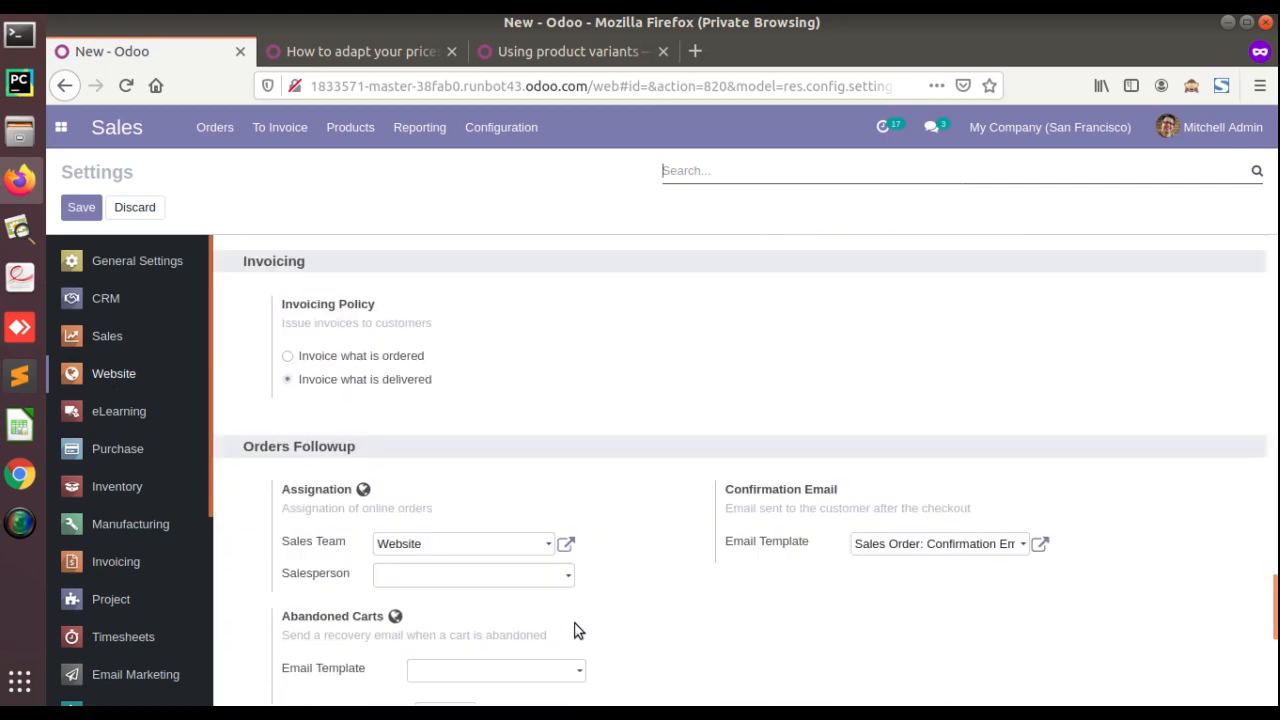
pyautogui.scroll(-3)
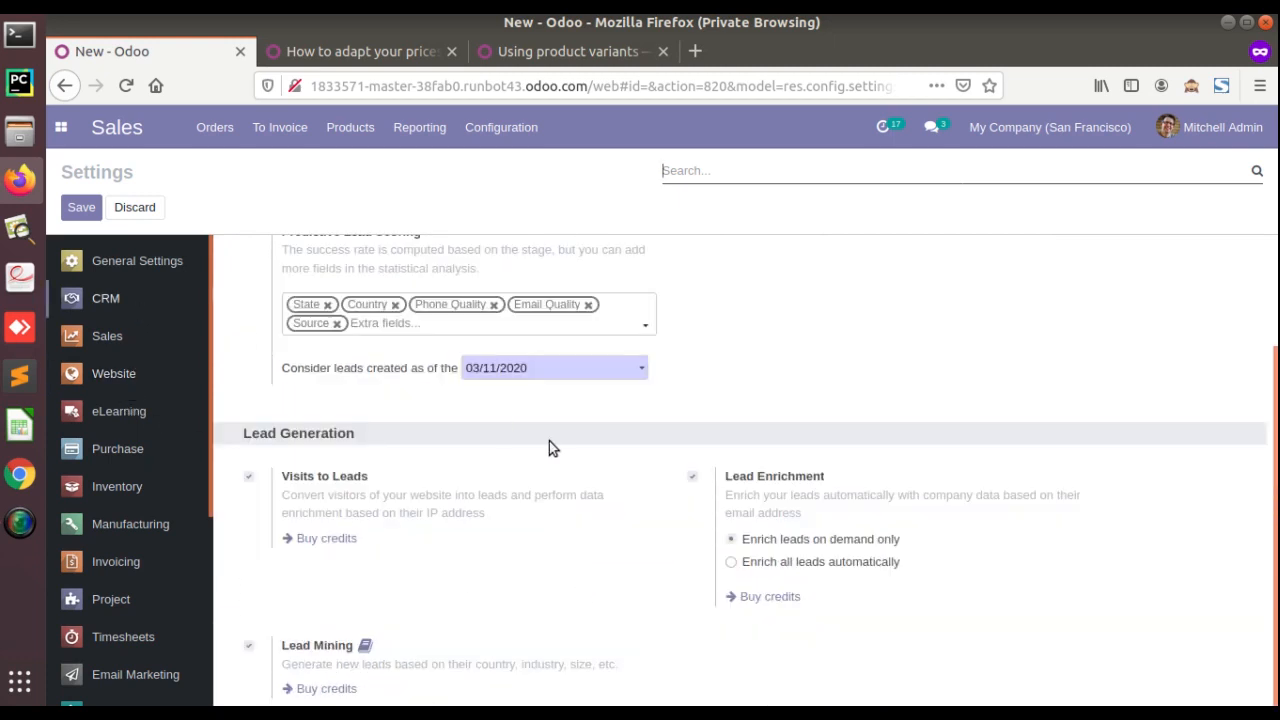
pyautogui.moveTo(325, 662)
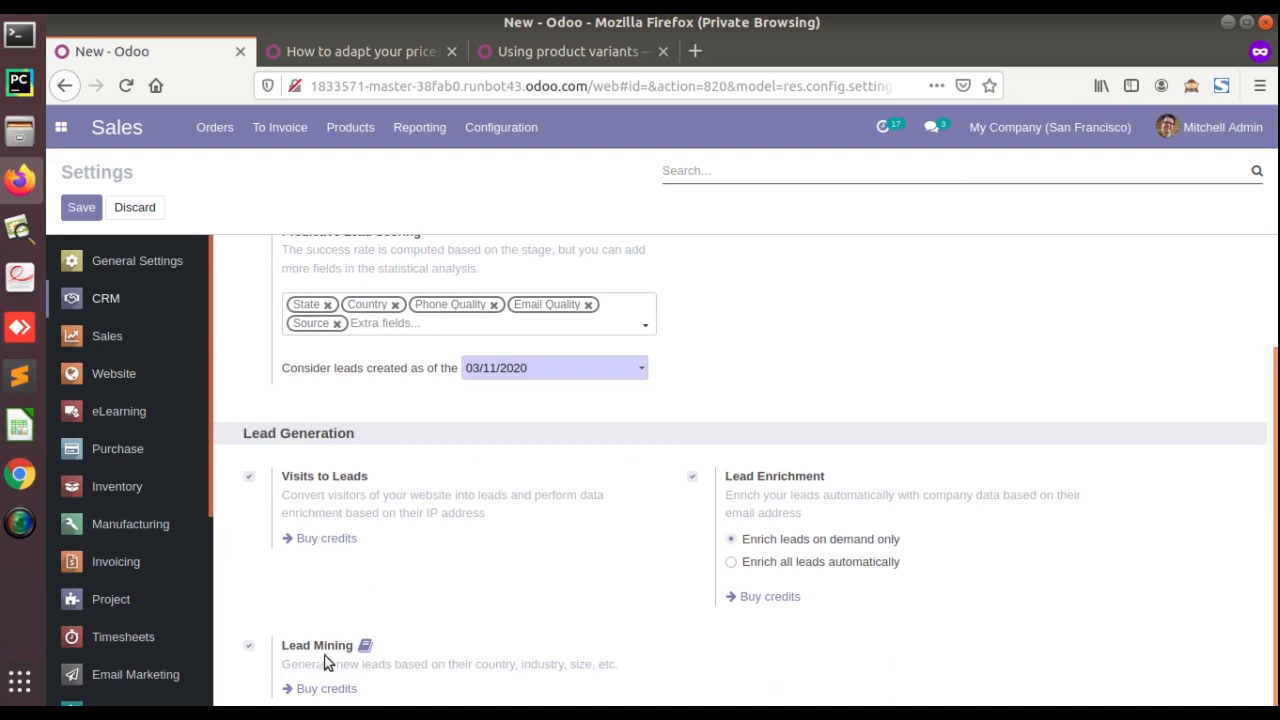
# Step: Open the Lead Mining documentation in a new tab and return to Odoo settings
pyautogui.click(365, 644)
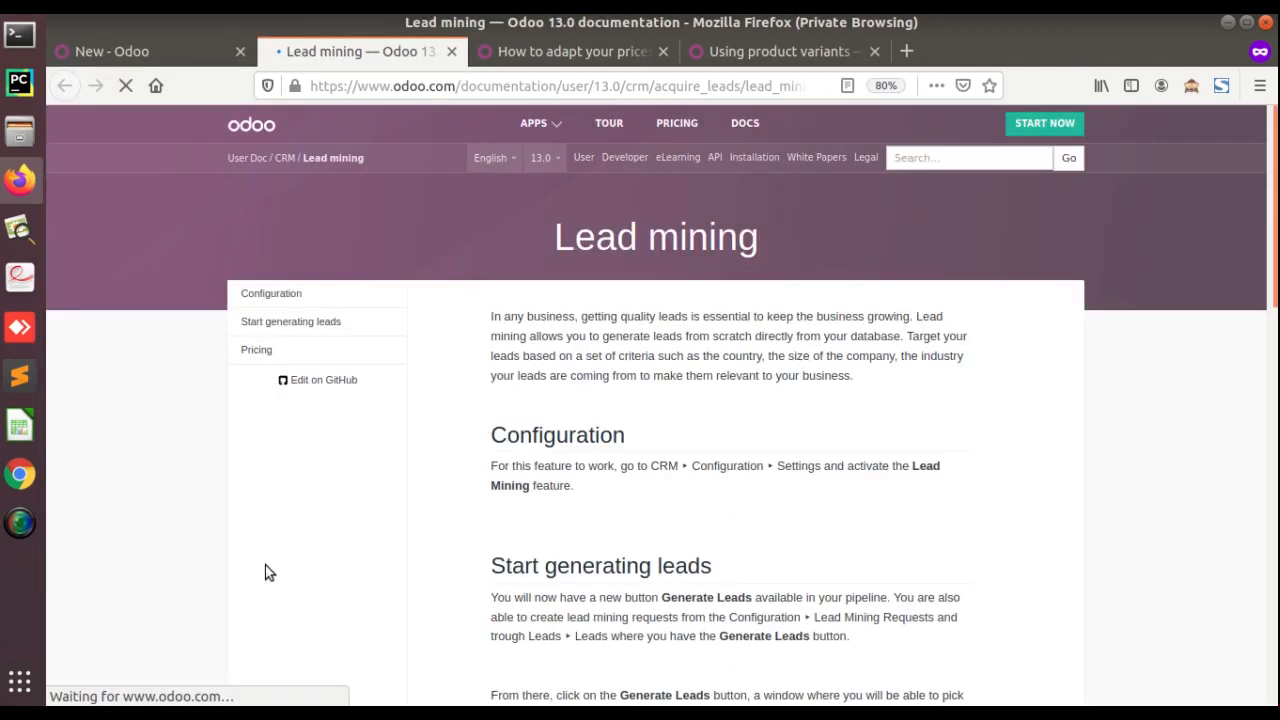
pyautogui.click(110, 51)
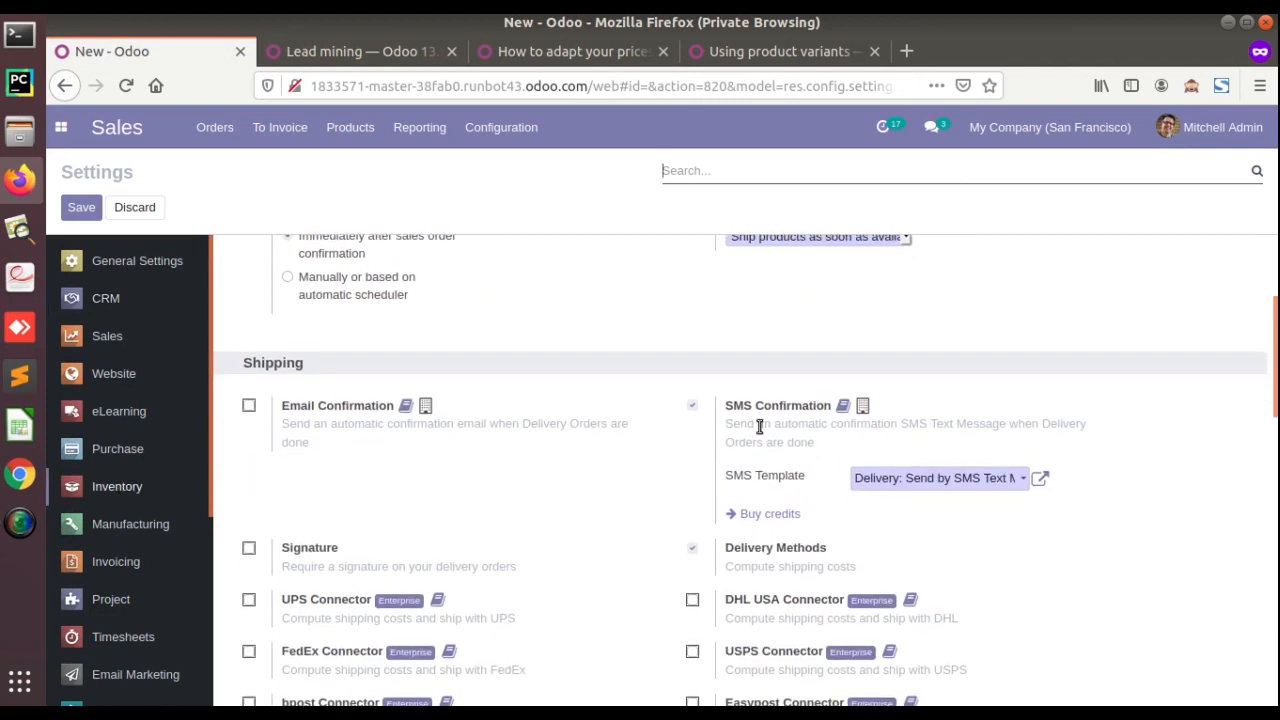
pyautogui.moveTo(365, 415)
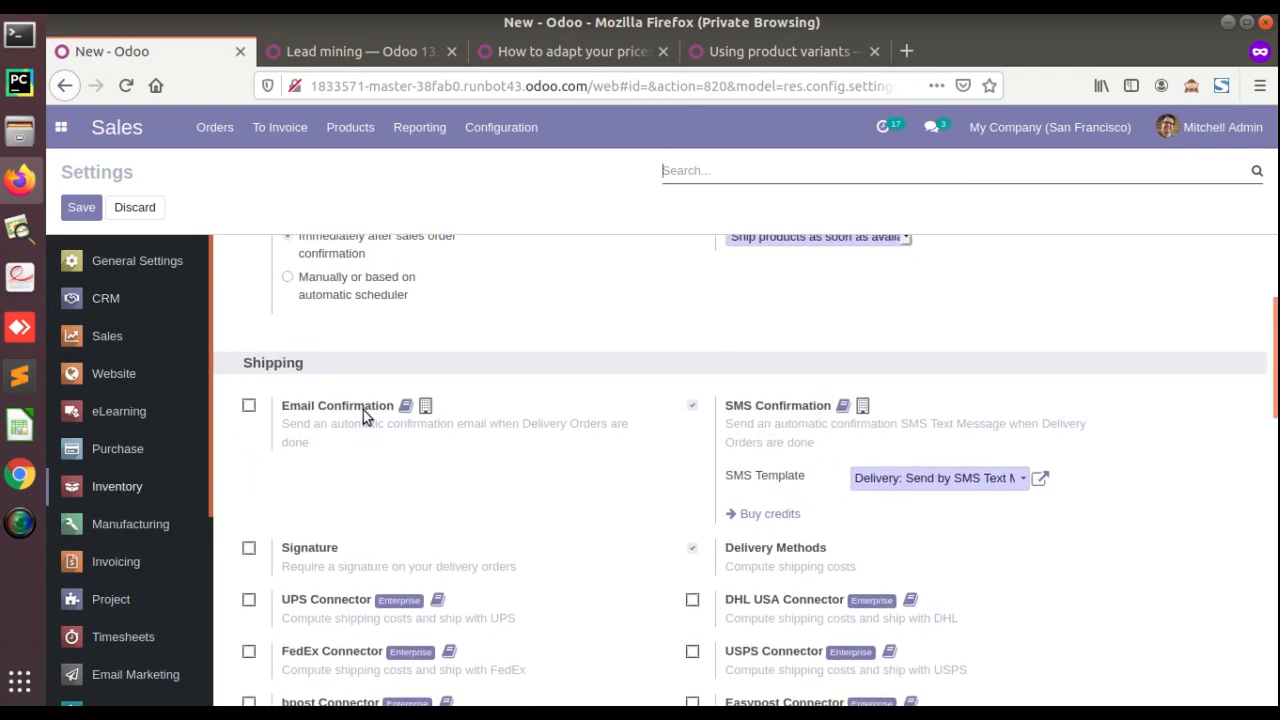
pyautogui.scroll(-3)
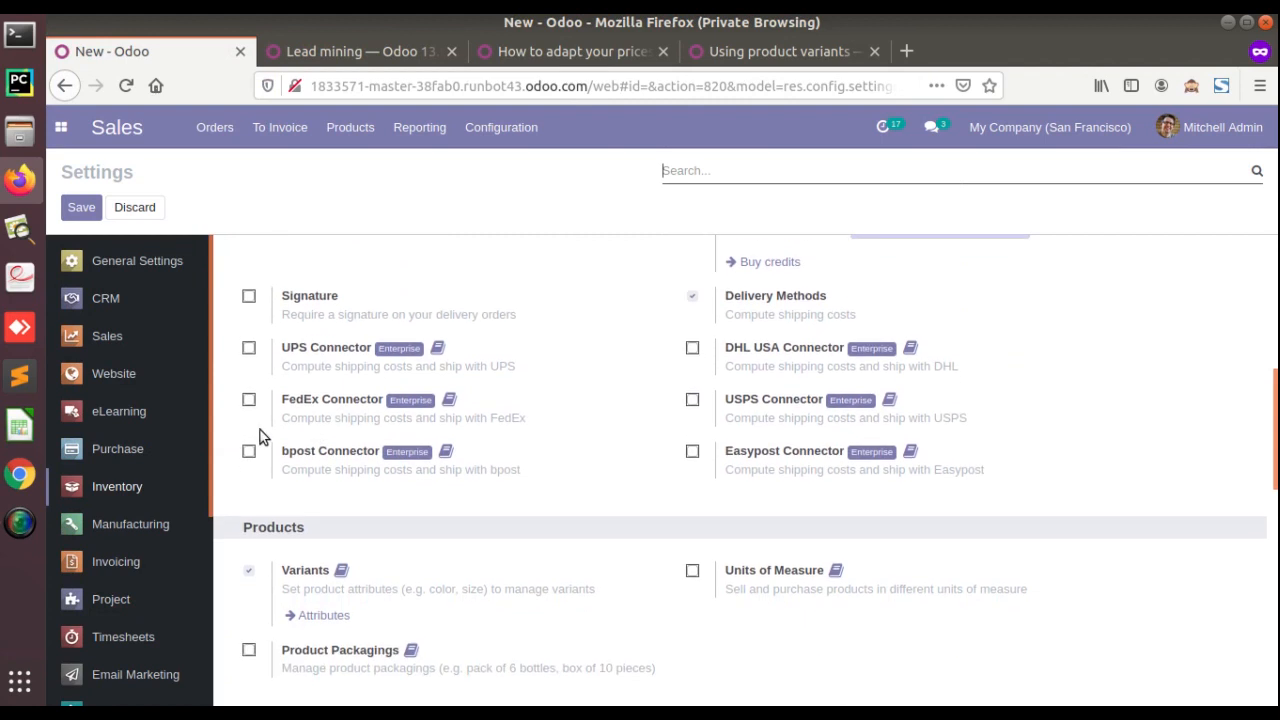
pyautogui.moveTo(437, 346)
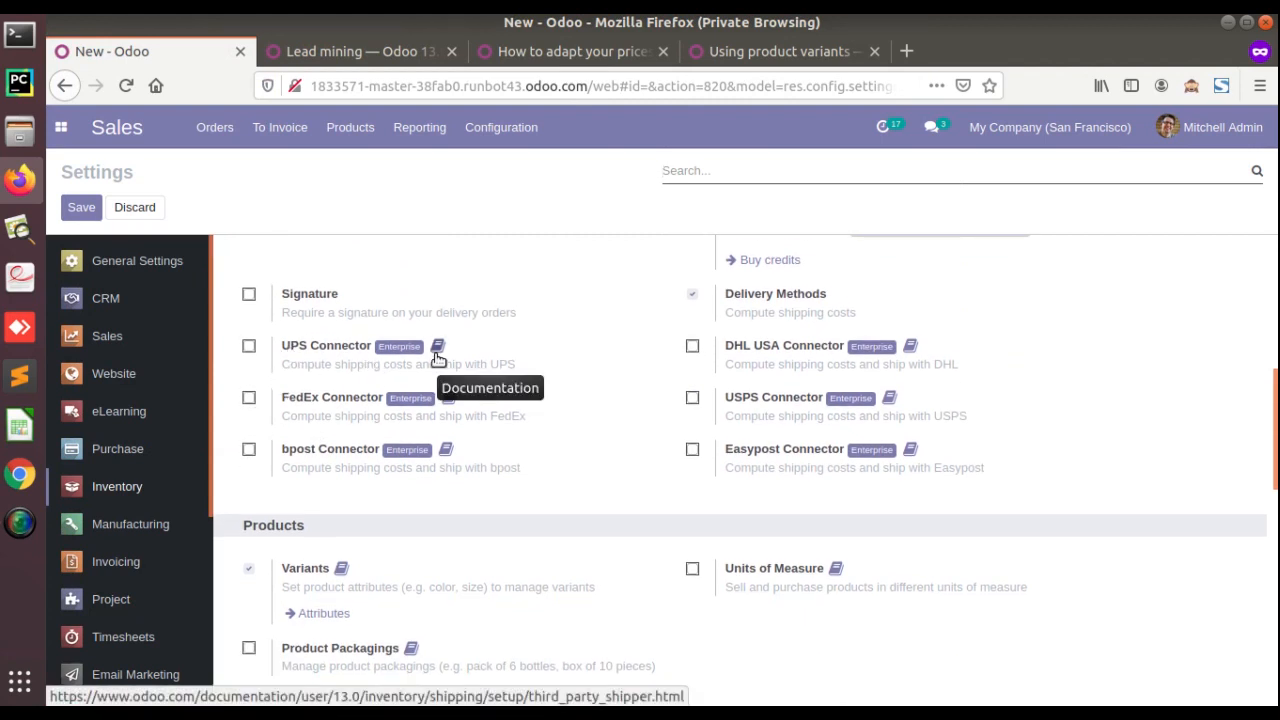
# Step: Scroll the Inventory settings through shipping, traceability and valuation to warehouse options
pyautogui.scroll(-3)
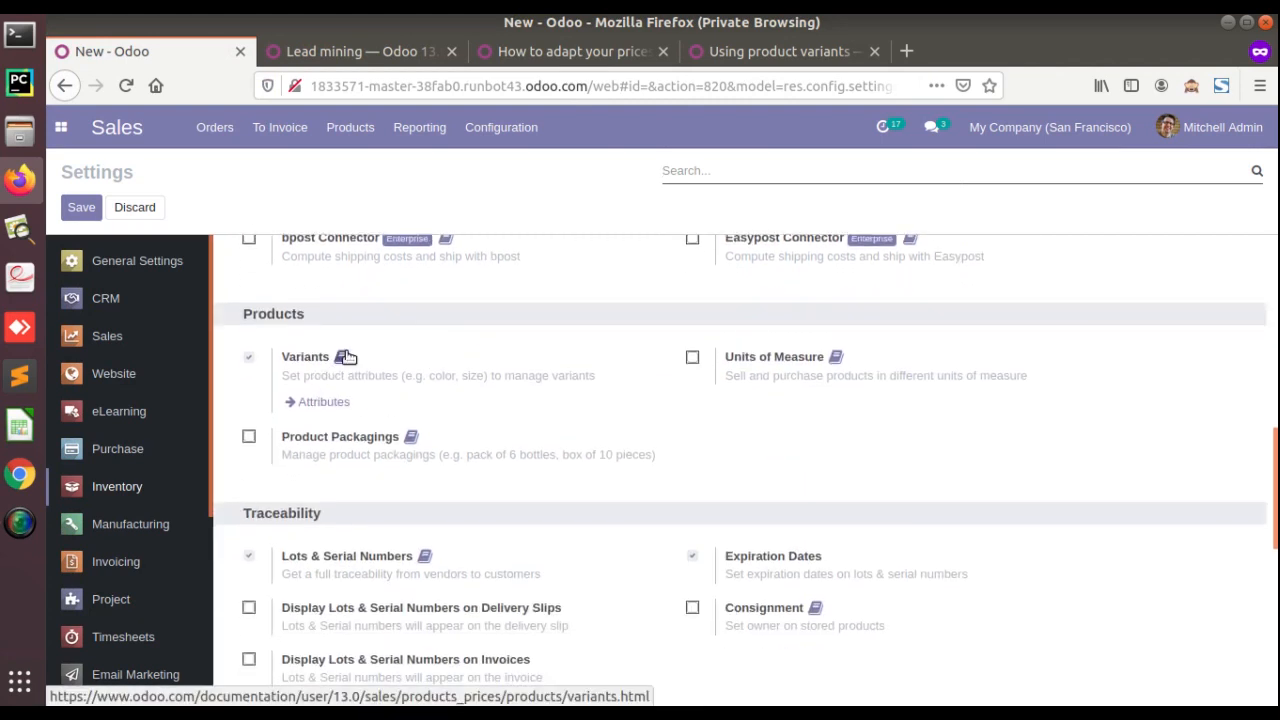
pyautogui.scroll(-3)
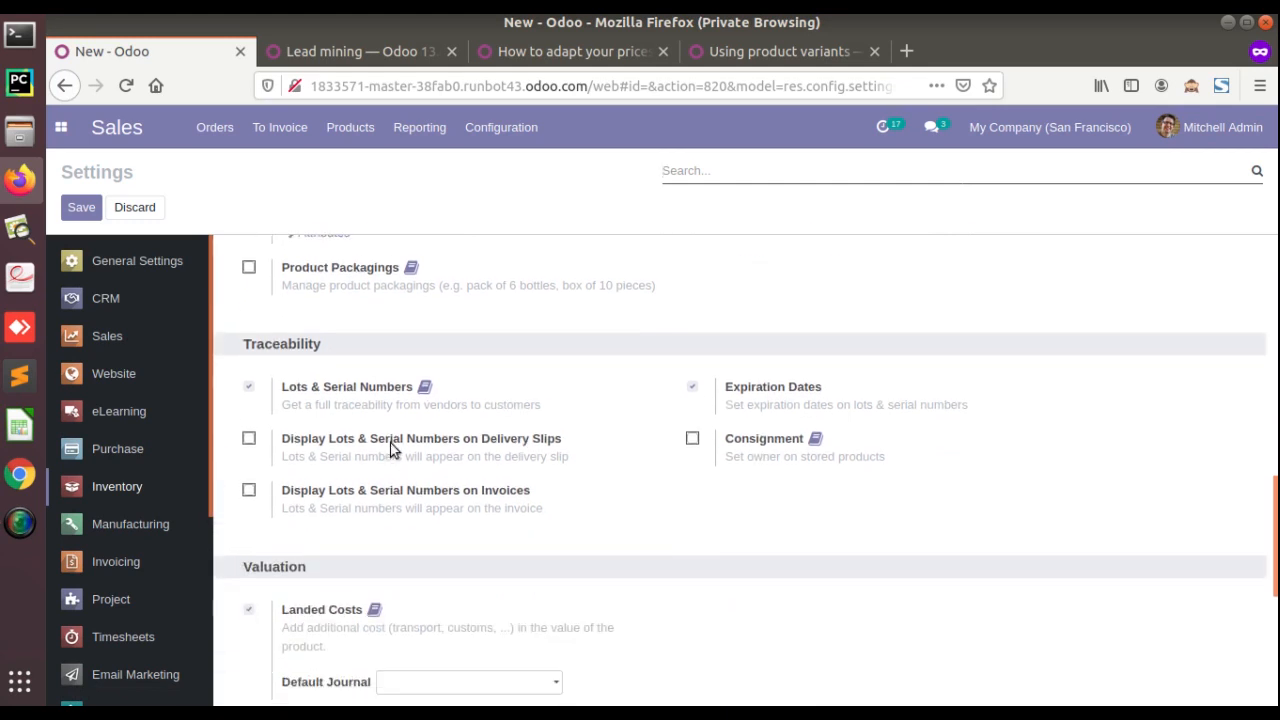
pyautogui.scroll(-3)
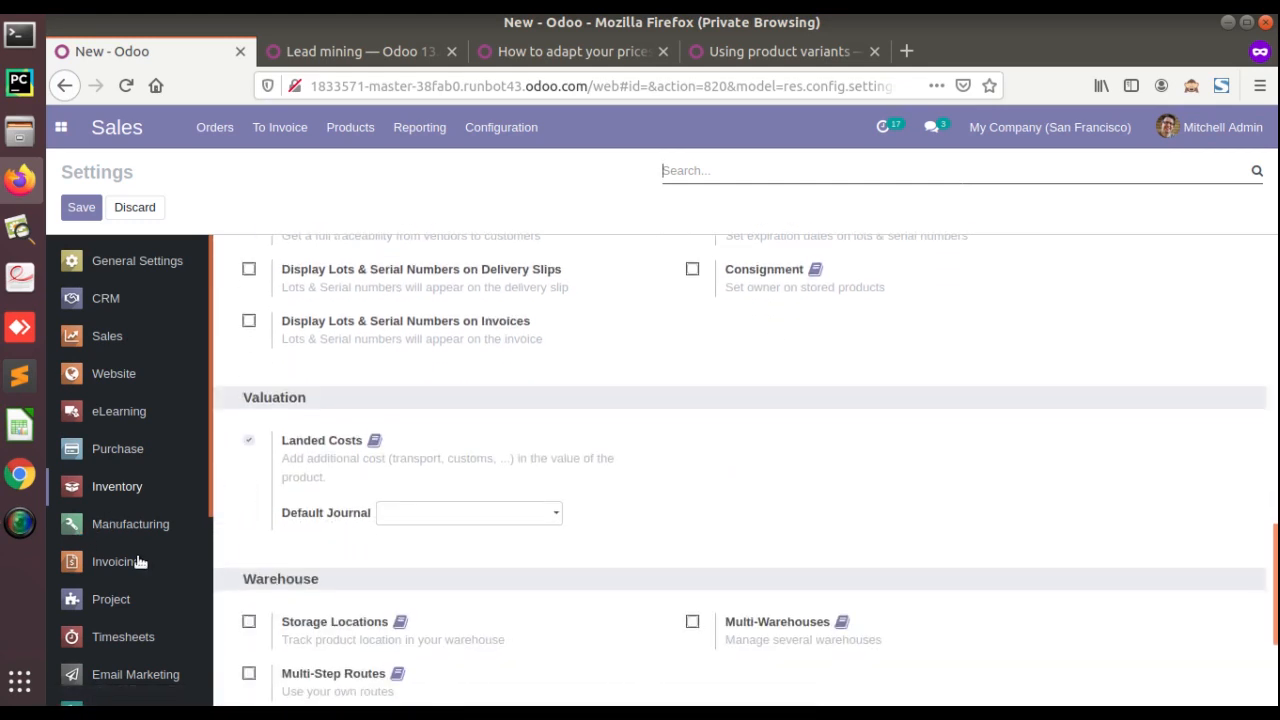
# Step: Browse the Invoicing settings, scrolling down and back up
pyautogui.click(116, 561)
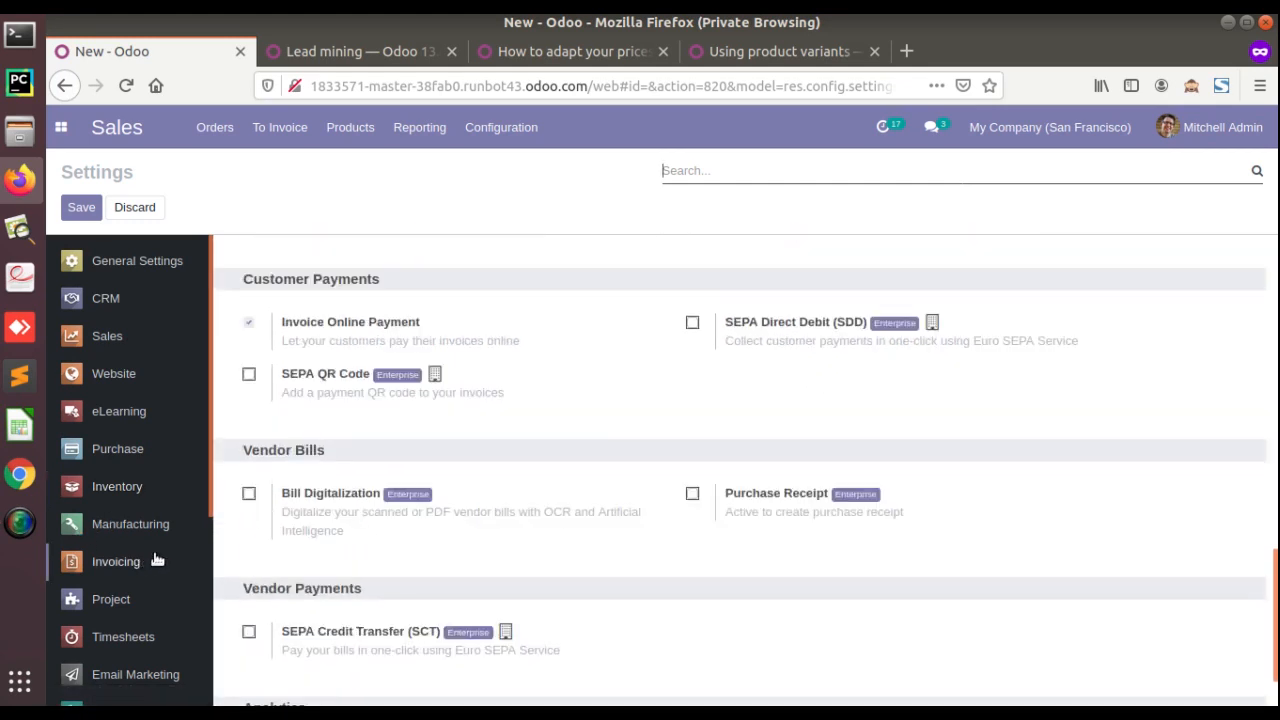
pyautogui.scroll(-3)
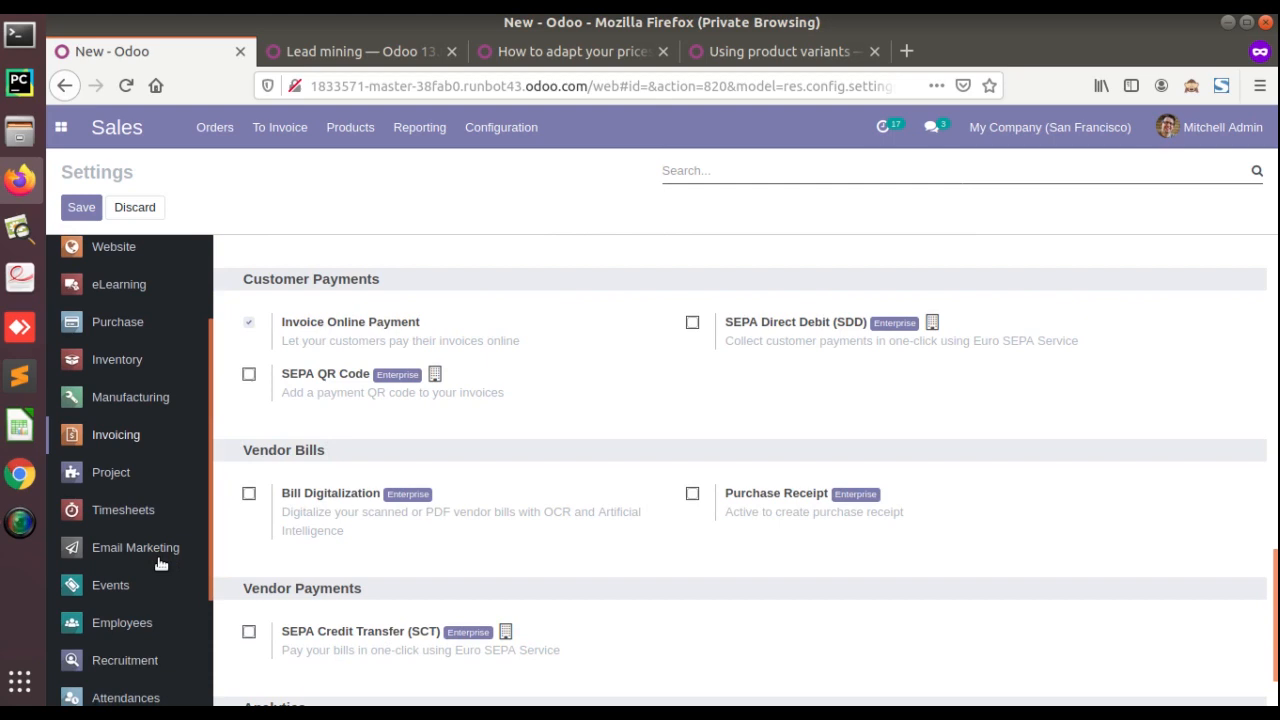
pyautogui.scroll(3)
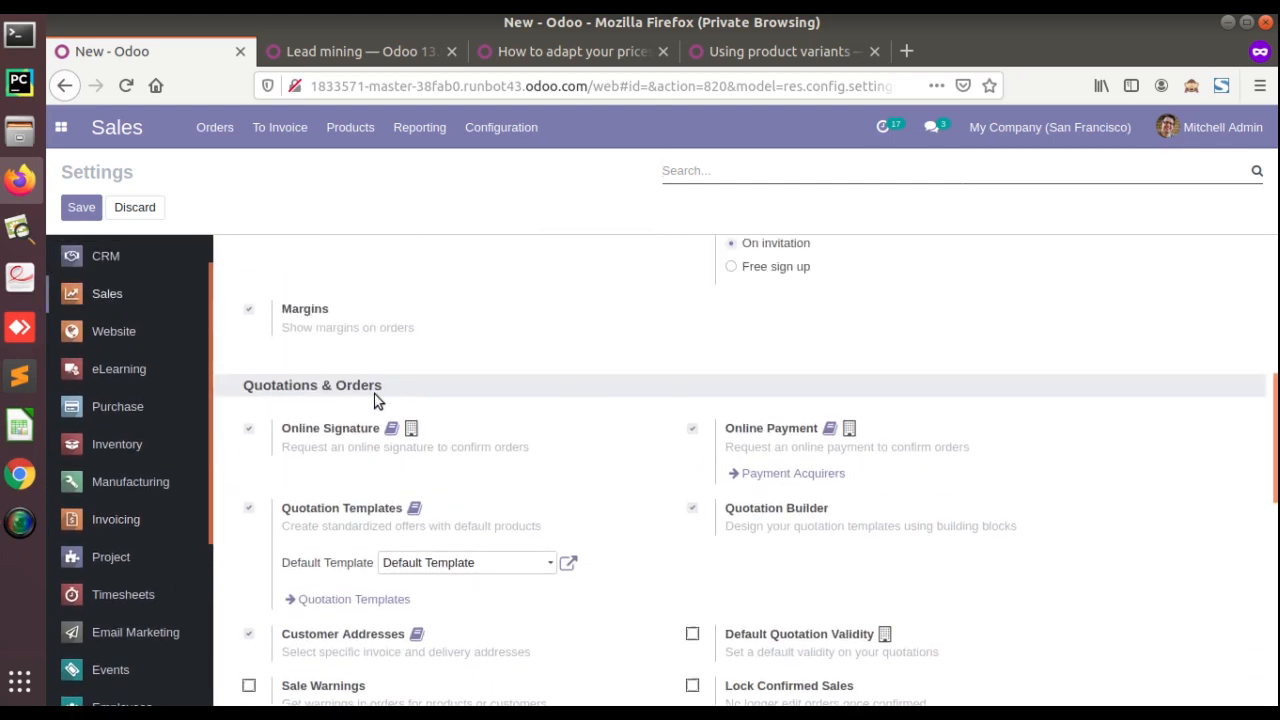
pyautogui.scroll(3)
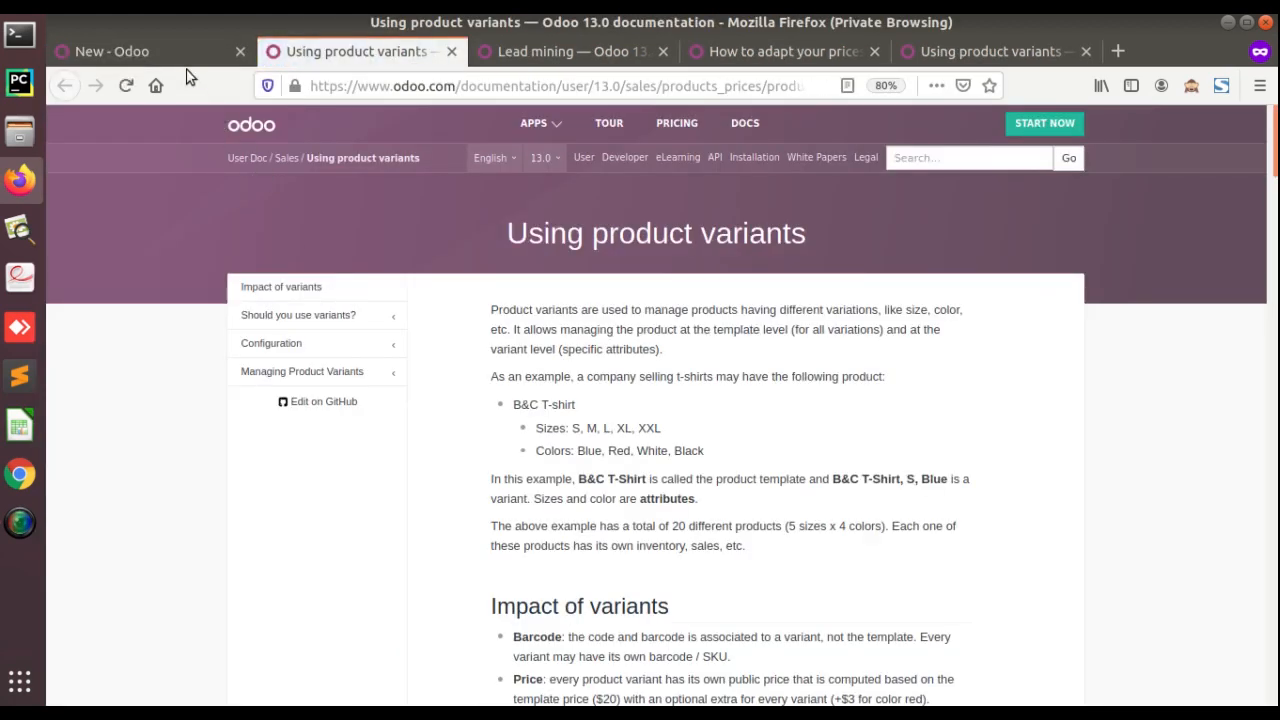
# Step: Return to the Odoo tab and scroll the Sales settings back to Product Catalog
pyautogui.click(110, 51)
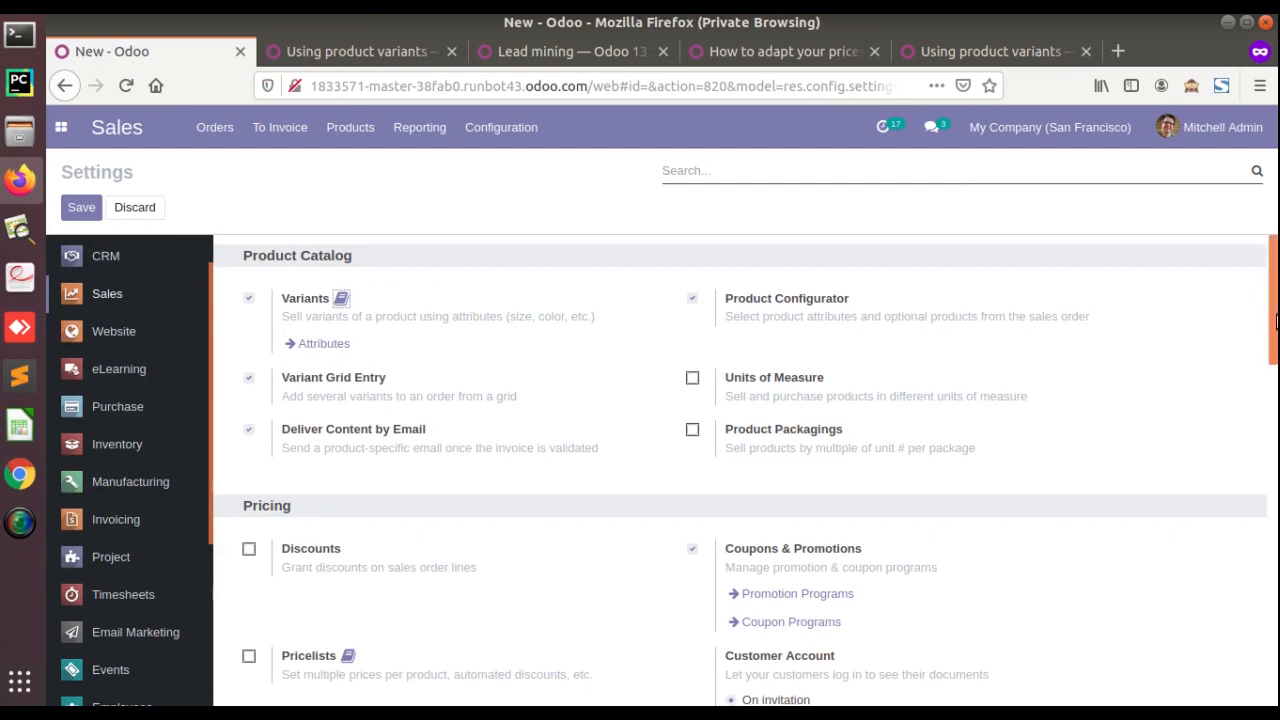
pyautogui.scroll(-3)
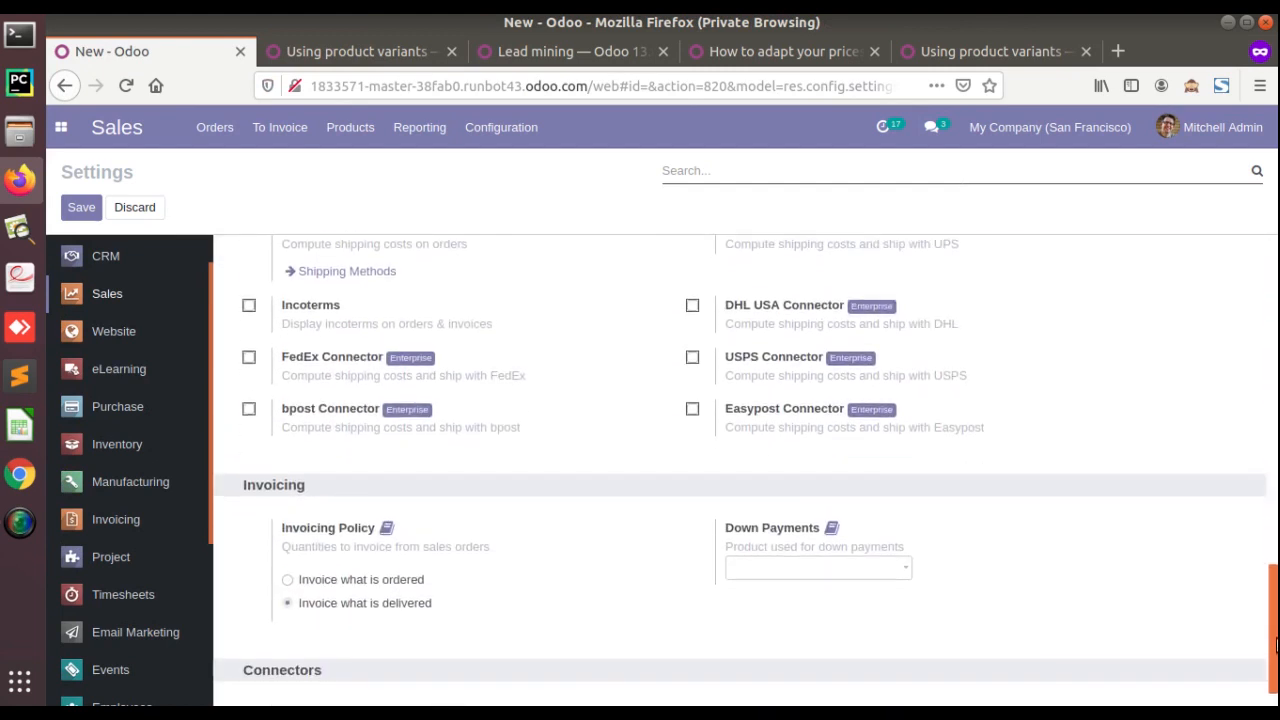
pyautogui.scroll(3)
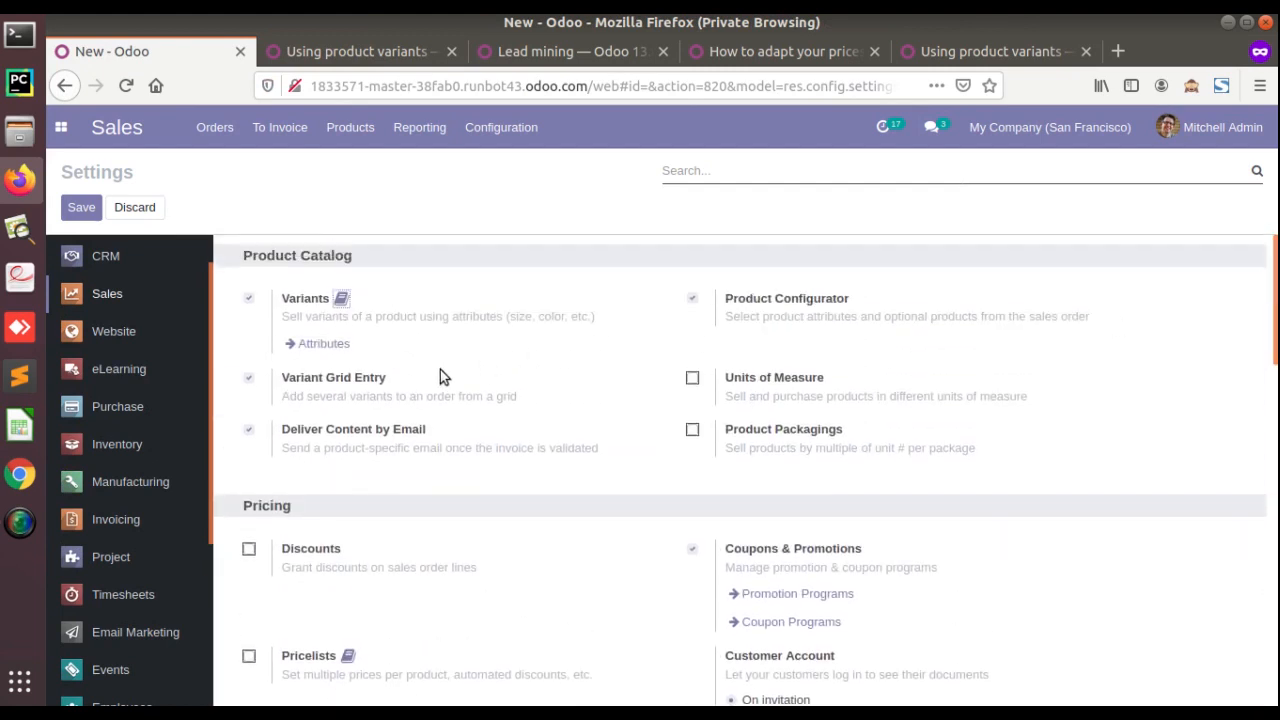